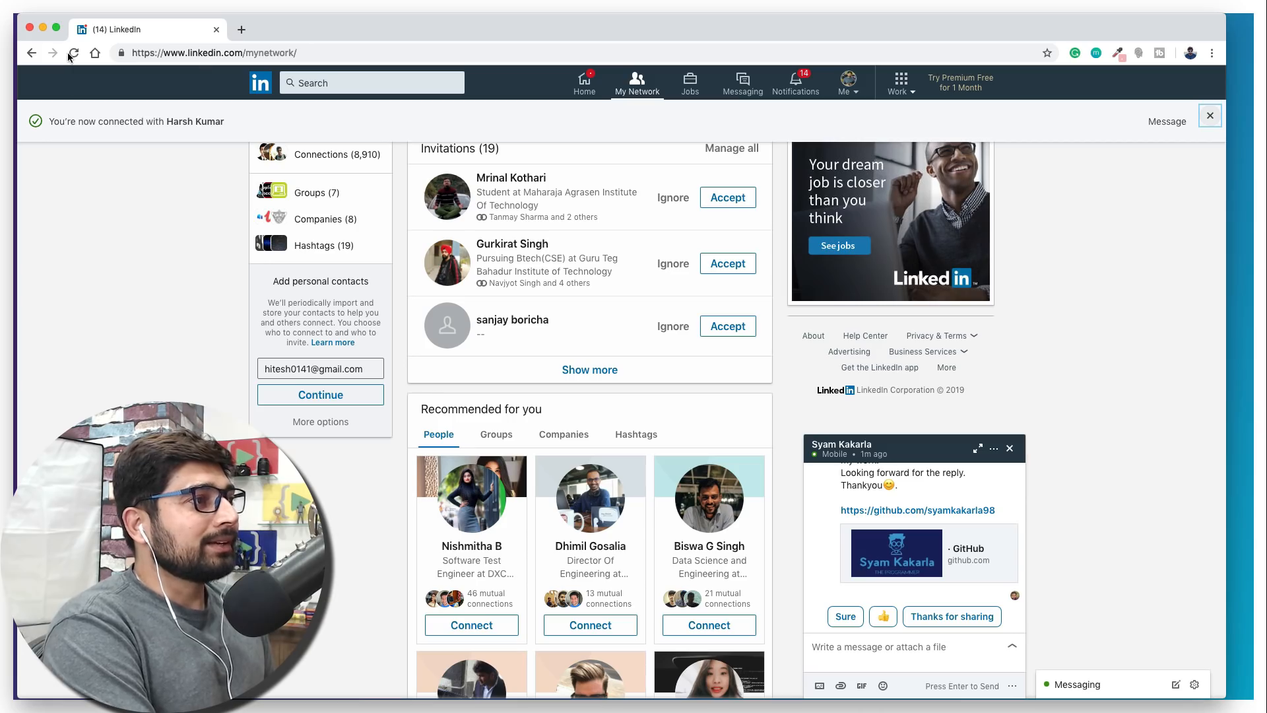
# Dismiss the 'You're now connected' notice on LinkedIn's My Network page
pyautogui.click(74, 53)
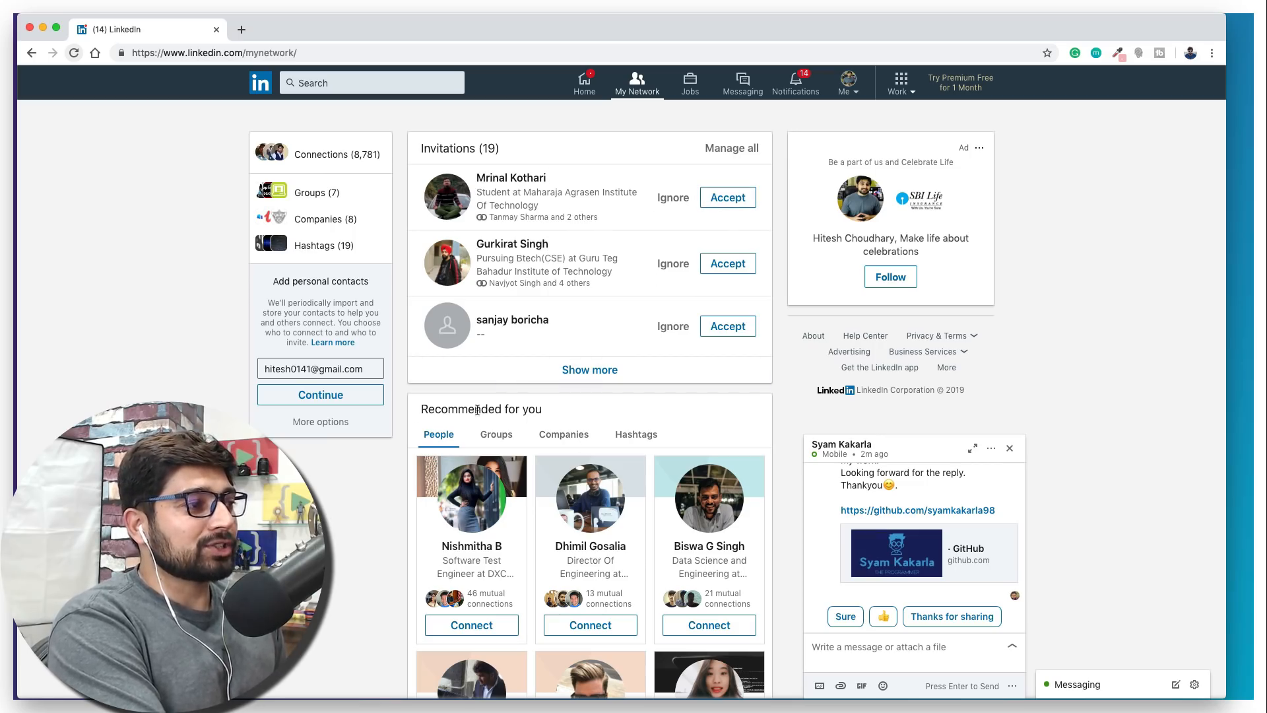
pyautogui.moveTo(306, 467)
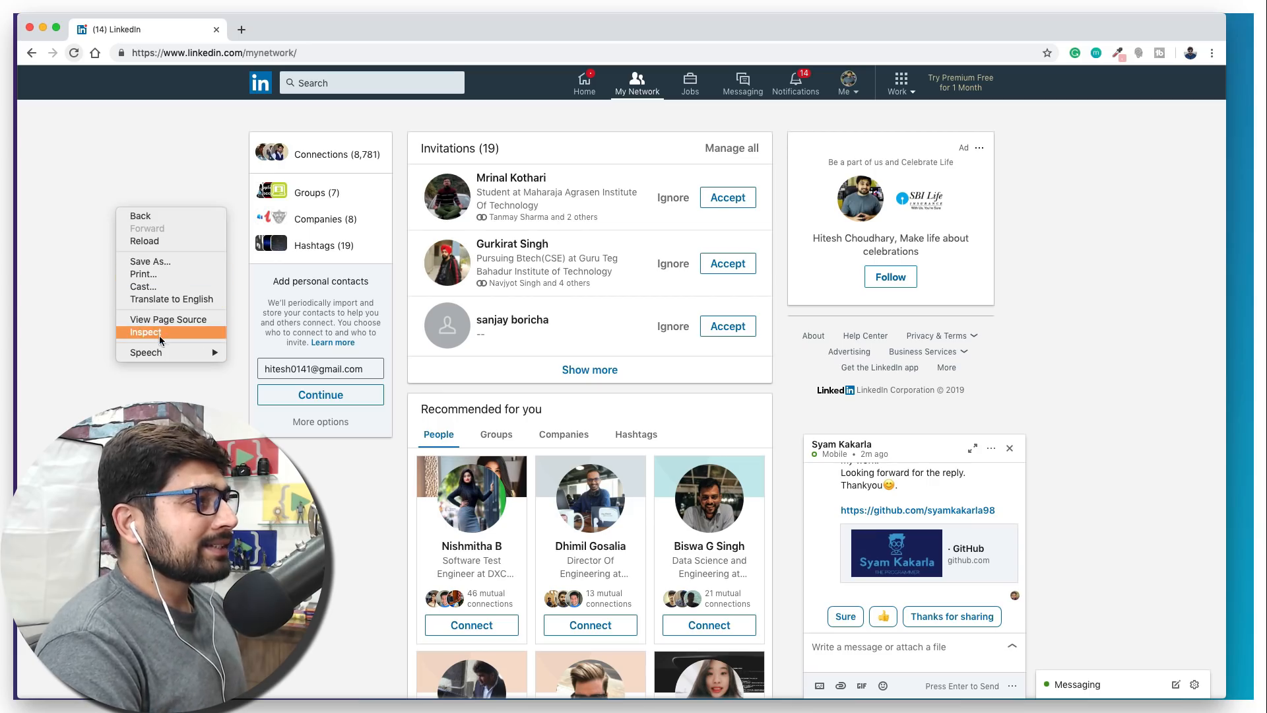
# Inspect the page and expand the mn-invitation-list markup, loading ten invitation cards with Show more
pyautogui.click(145, 332)
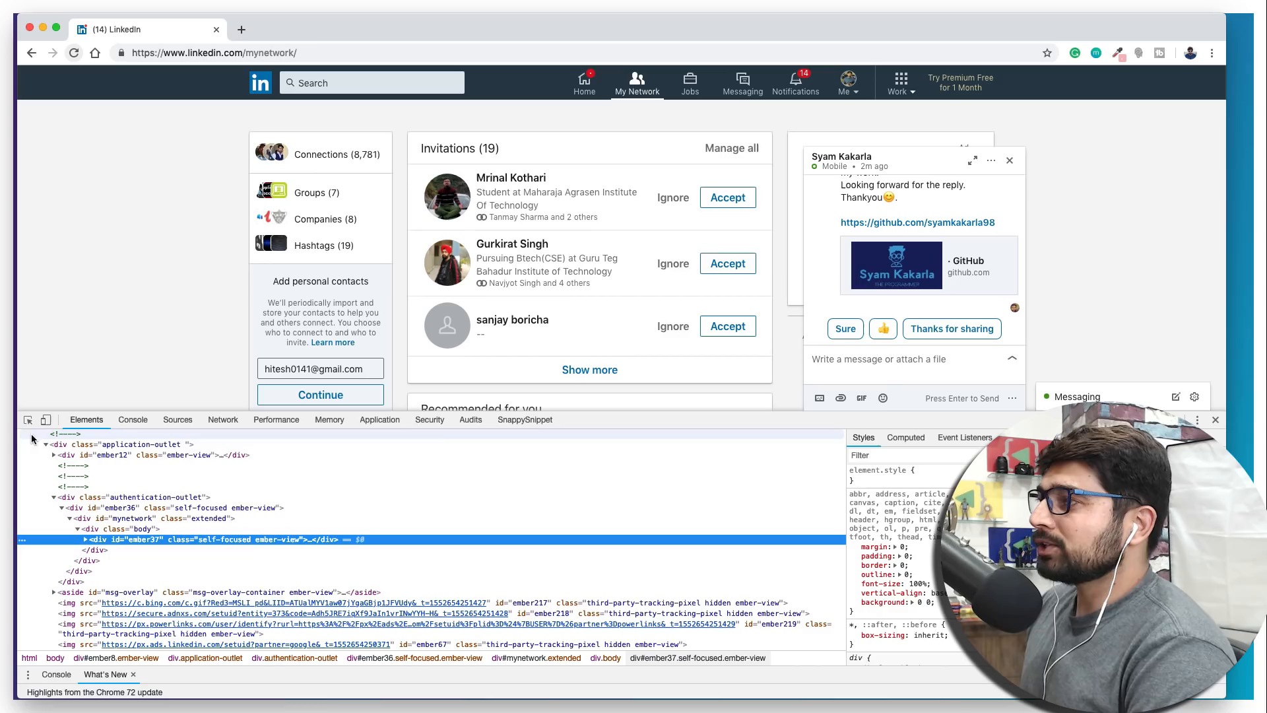
pyautogui.moveTo(28, 420)
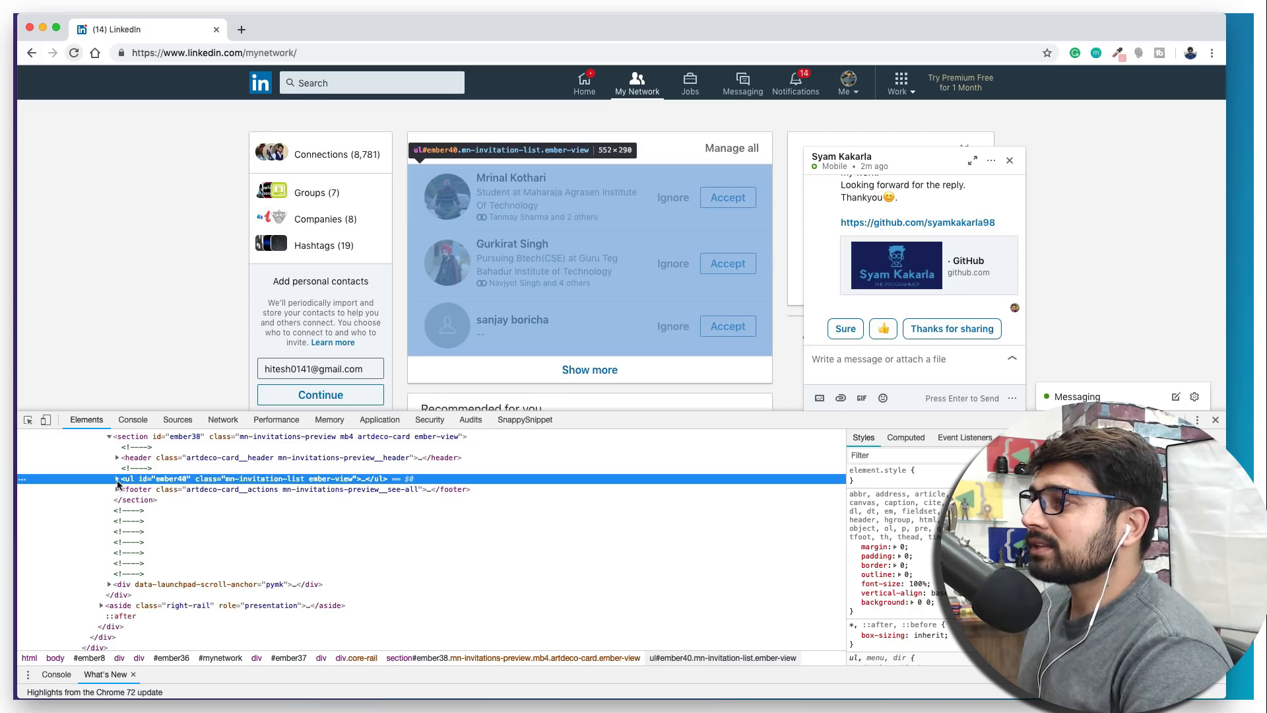
pyautogui.click(117, 478)
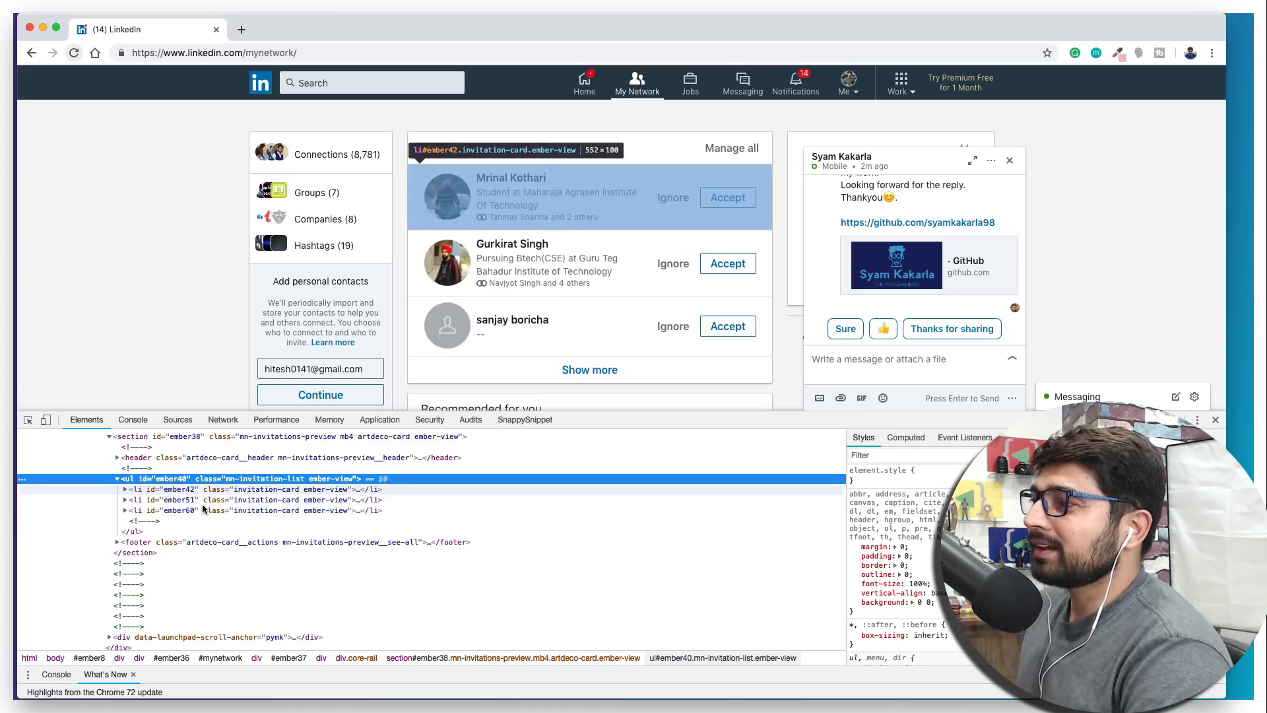
pyautogui.click(588, 369)
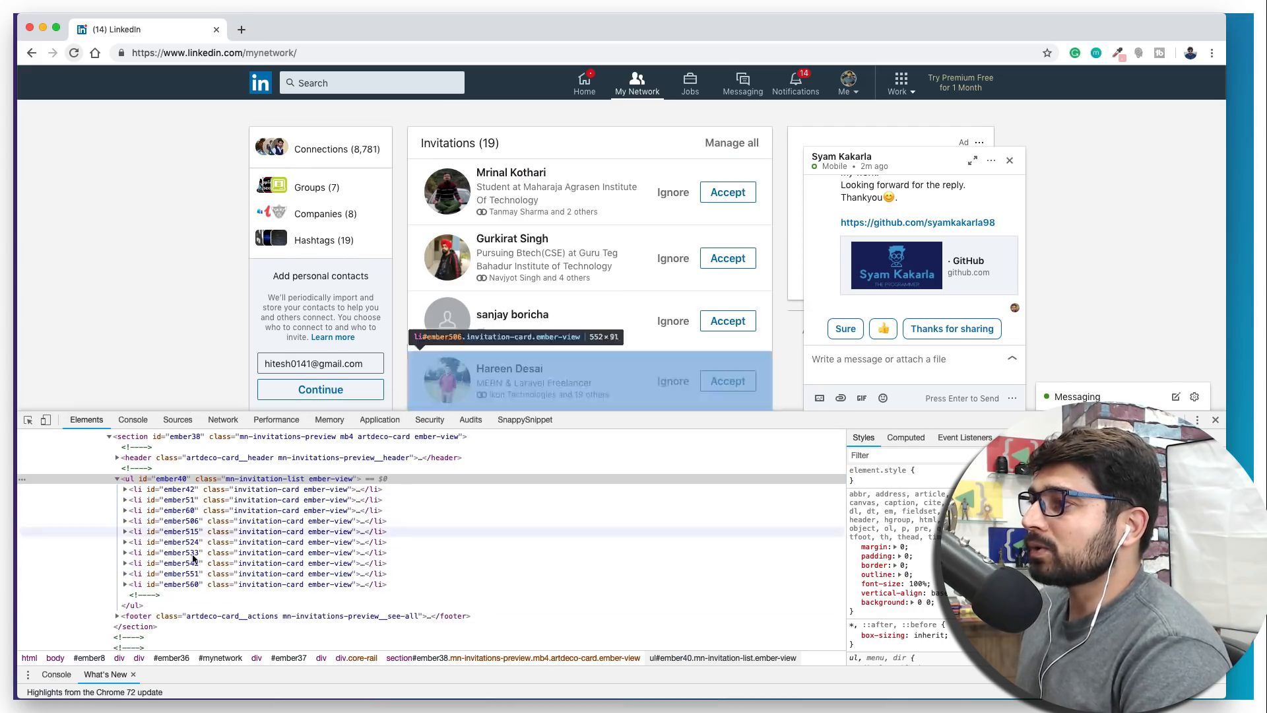
pyautogui.scroll(-3)
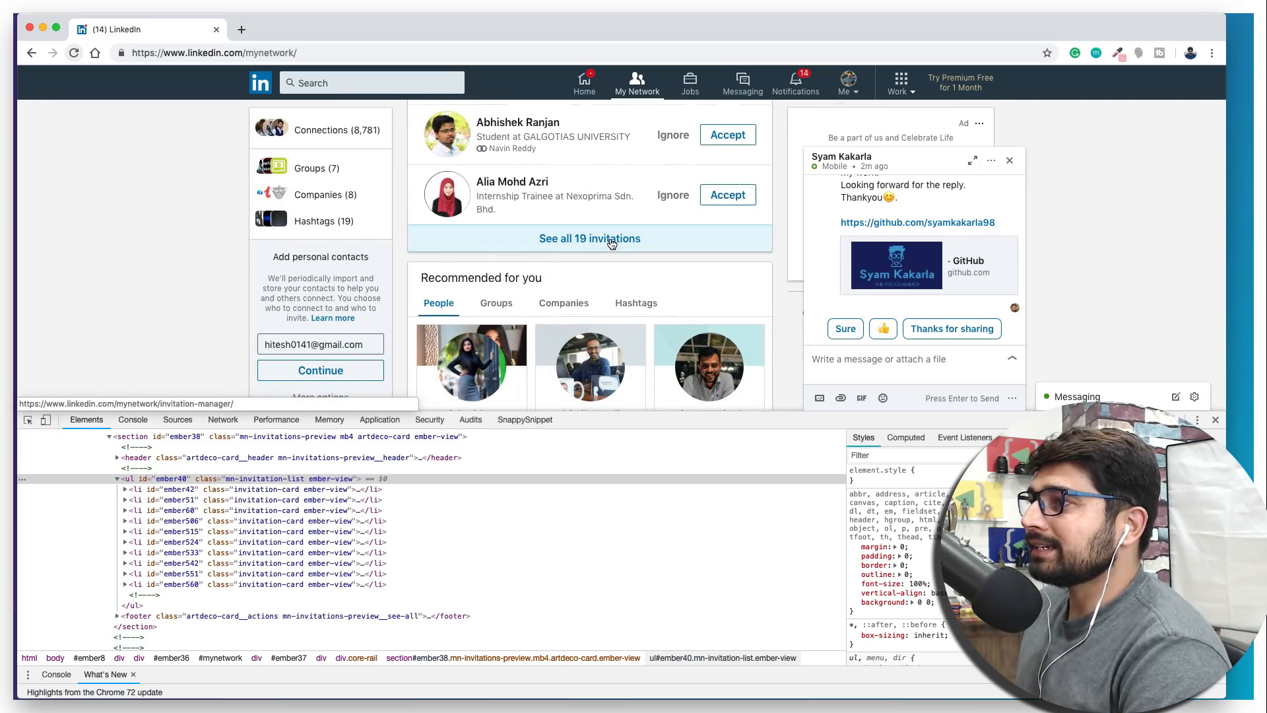
# Open 'See all 19 invitations' and expand the invitation list container's markup in Elements
pyautogui.click(588, 238)
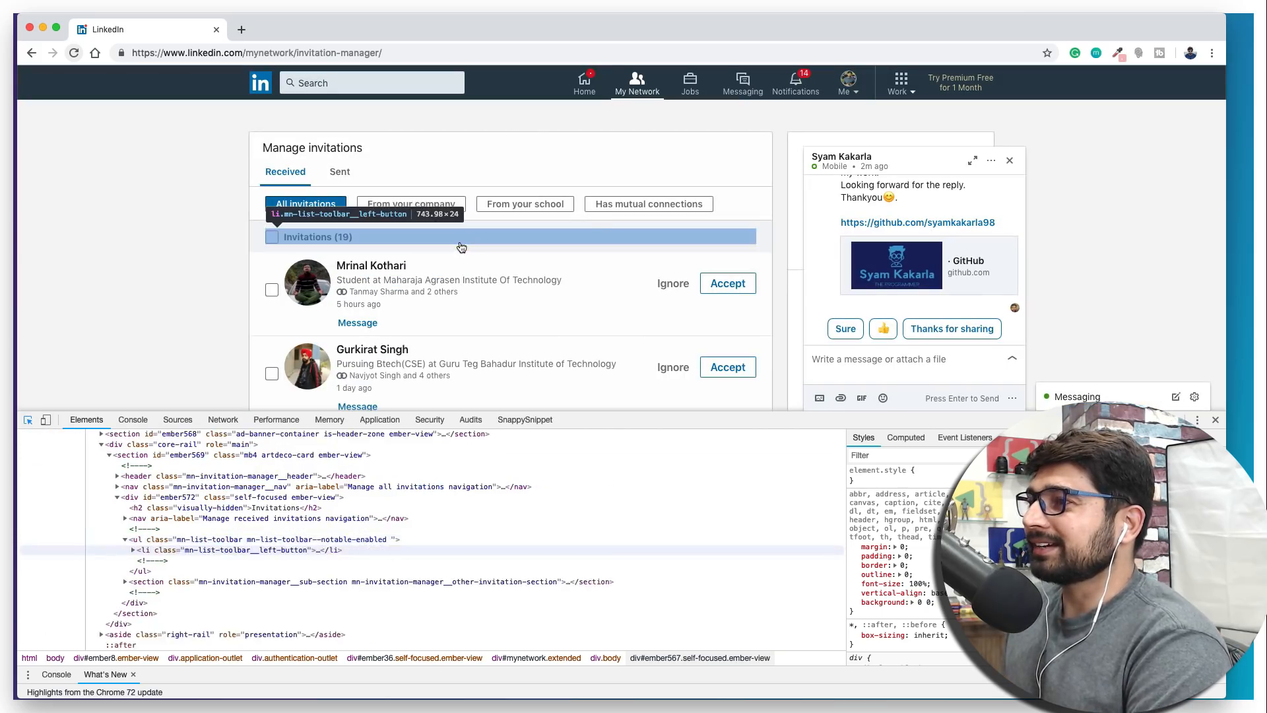
pyautogui.scroll(-3)
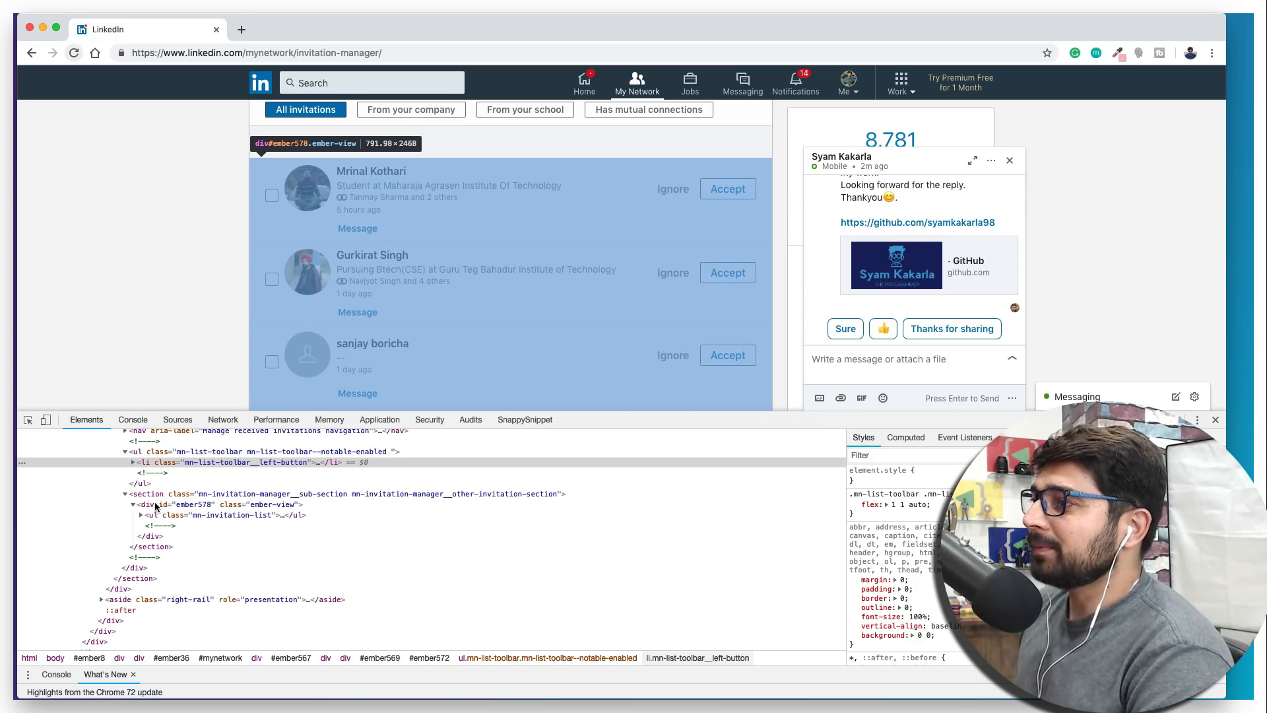
pyautogui.click(142, 515)
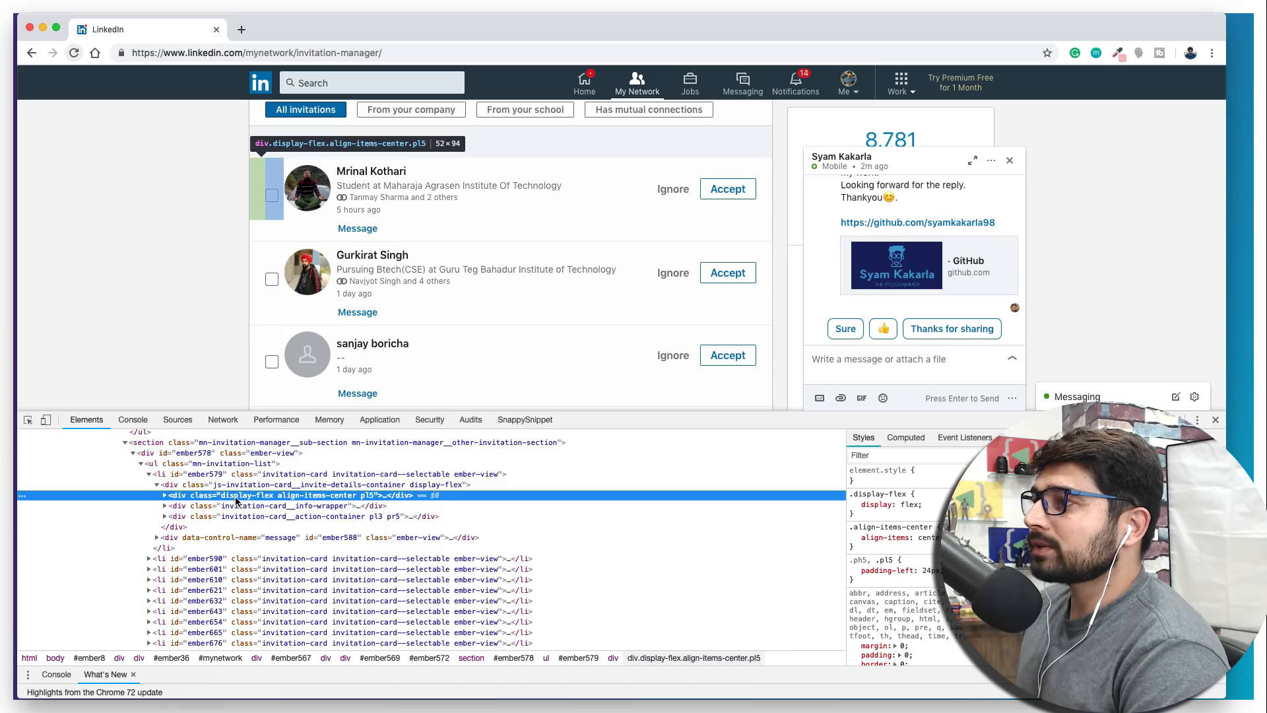
pyautogui.moveTo(243, 506)
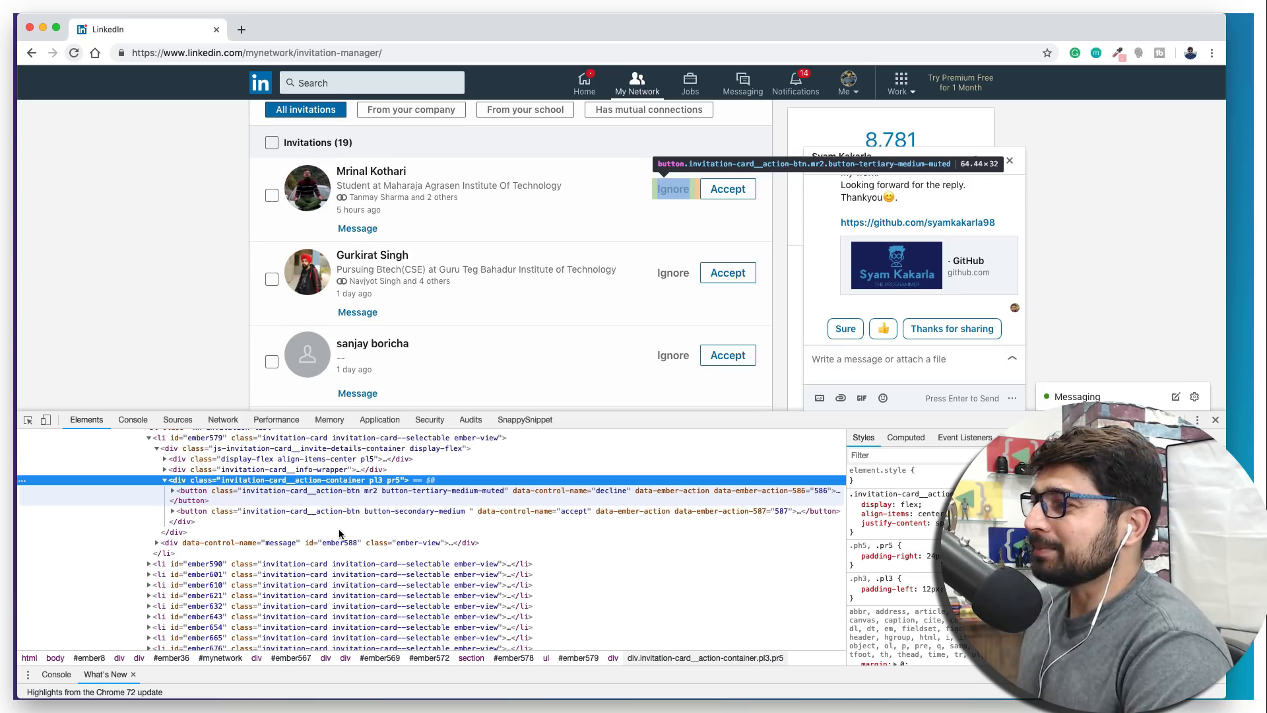
pyautogui.moveTo(201, 493)
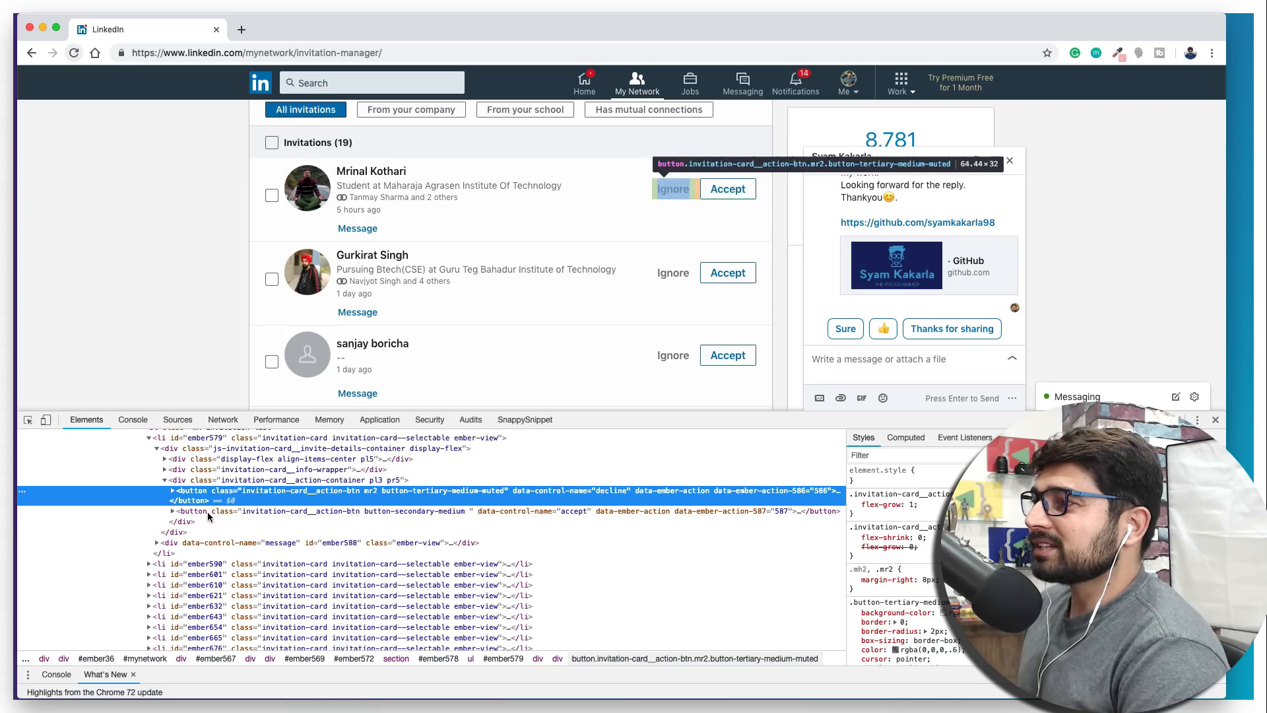
pyautogui.moveTo(728, 189)
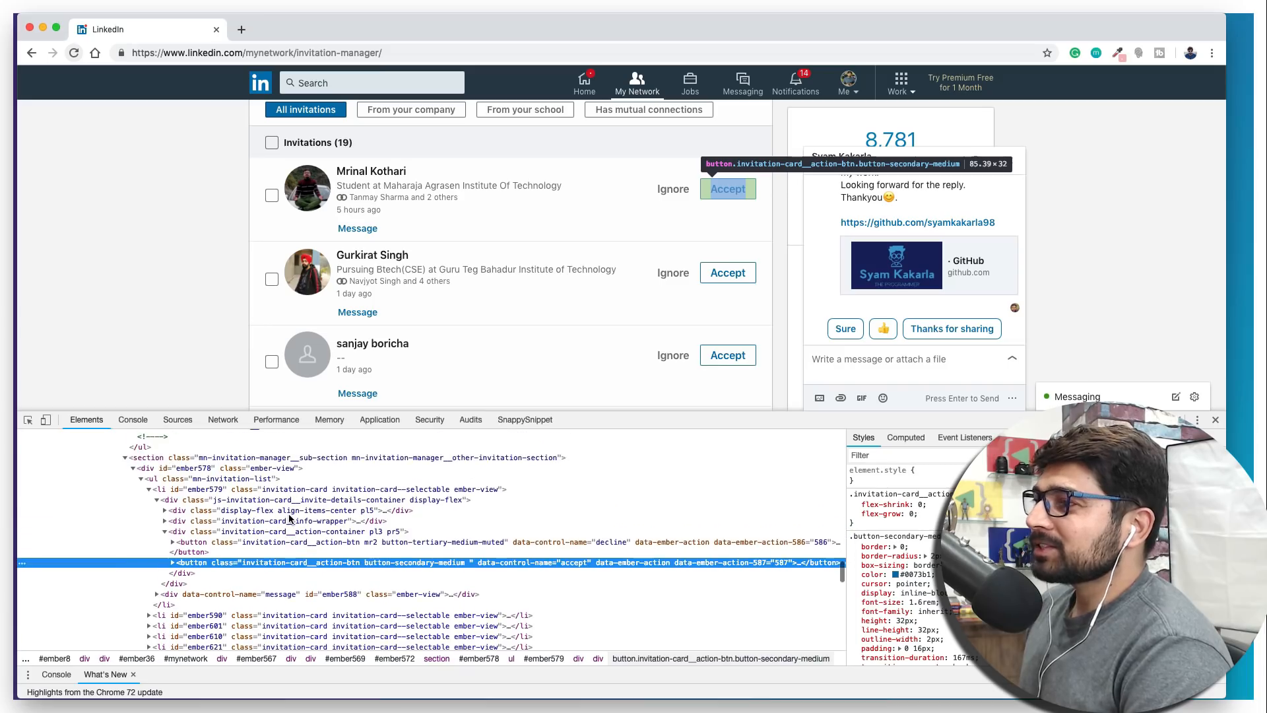
# Collapse the Accept button node and pick out its button-secondary-medium class name
pyautogui.scroll(-3)
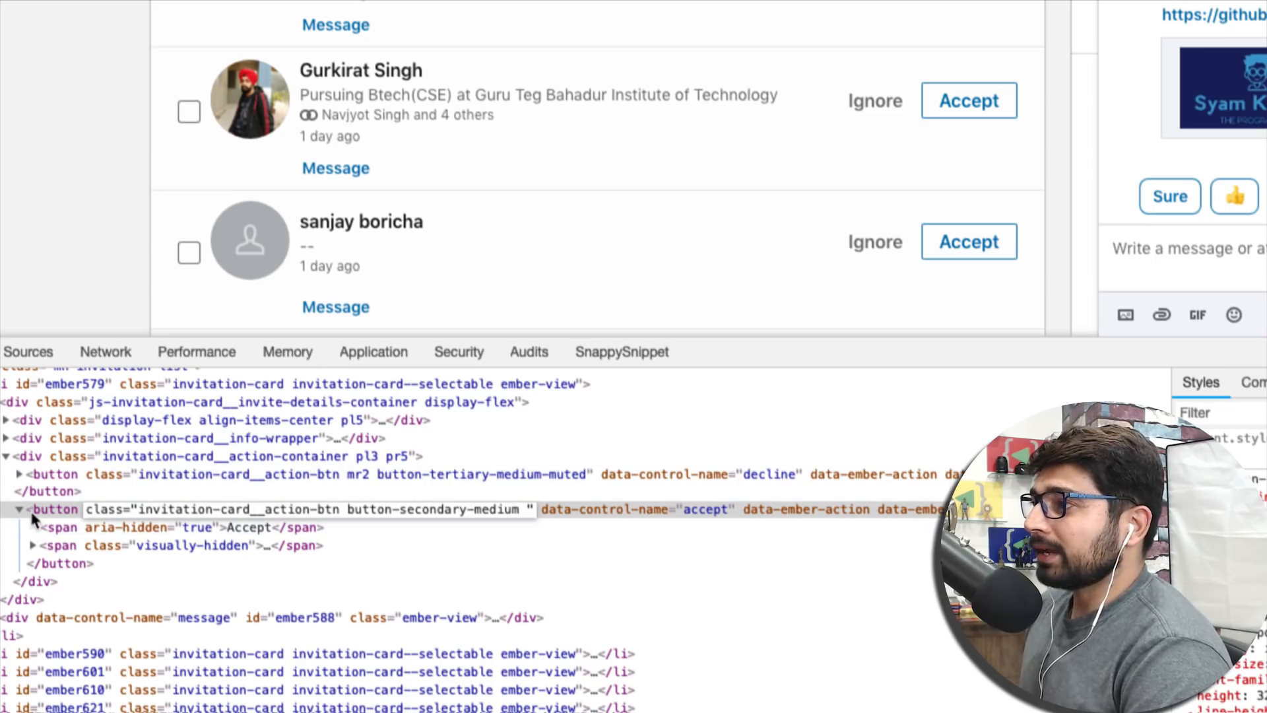
pyautogui.click(17, 509)
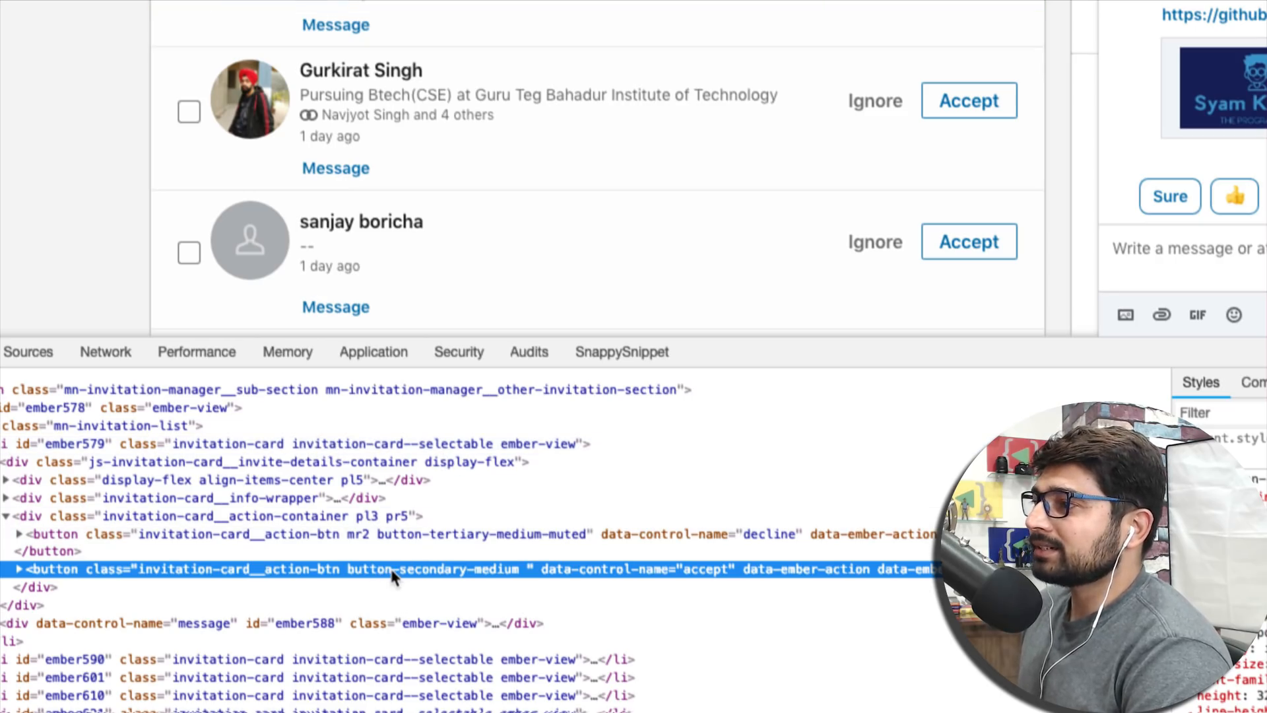
pyautogui.moveTo(412, 580)
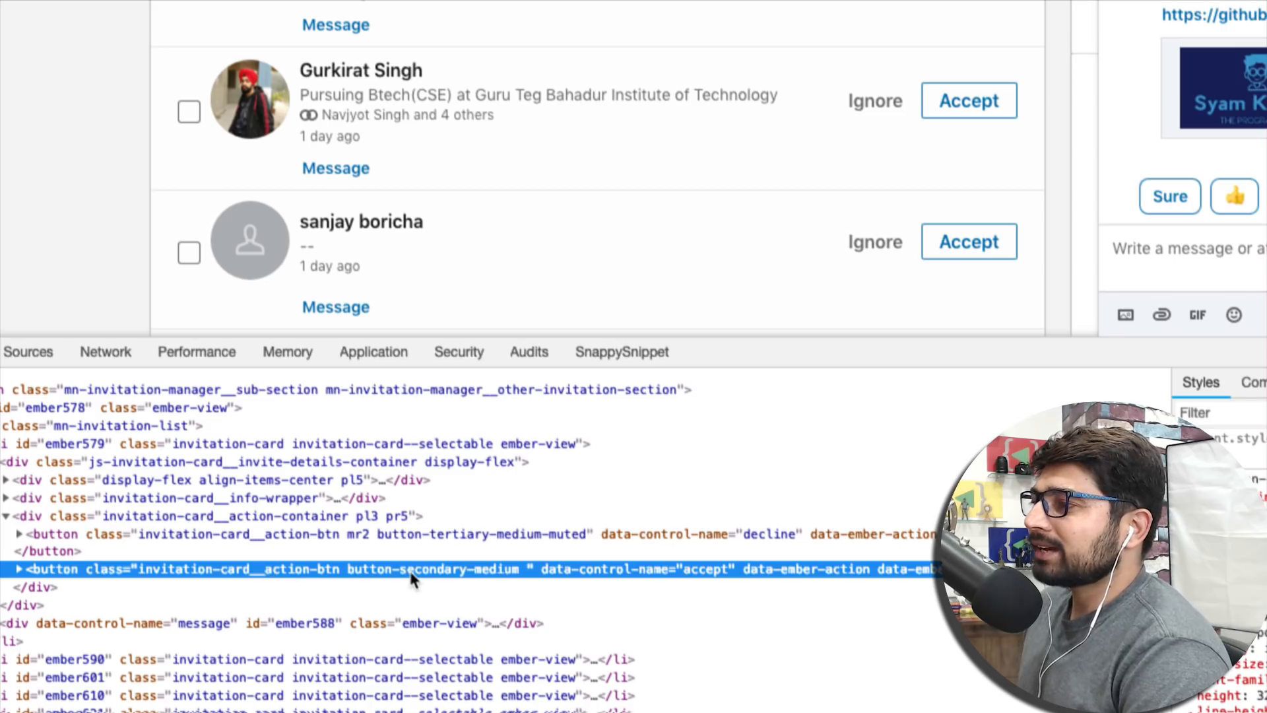
pyautogui.click(15, 569)
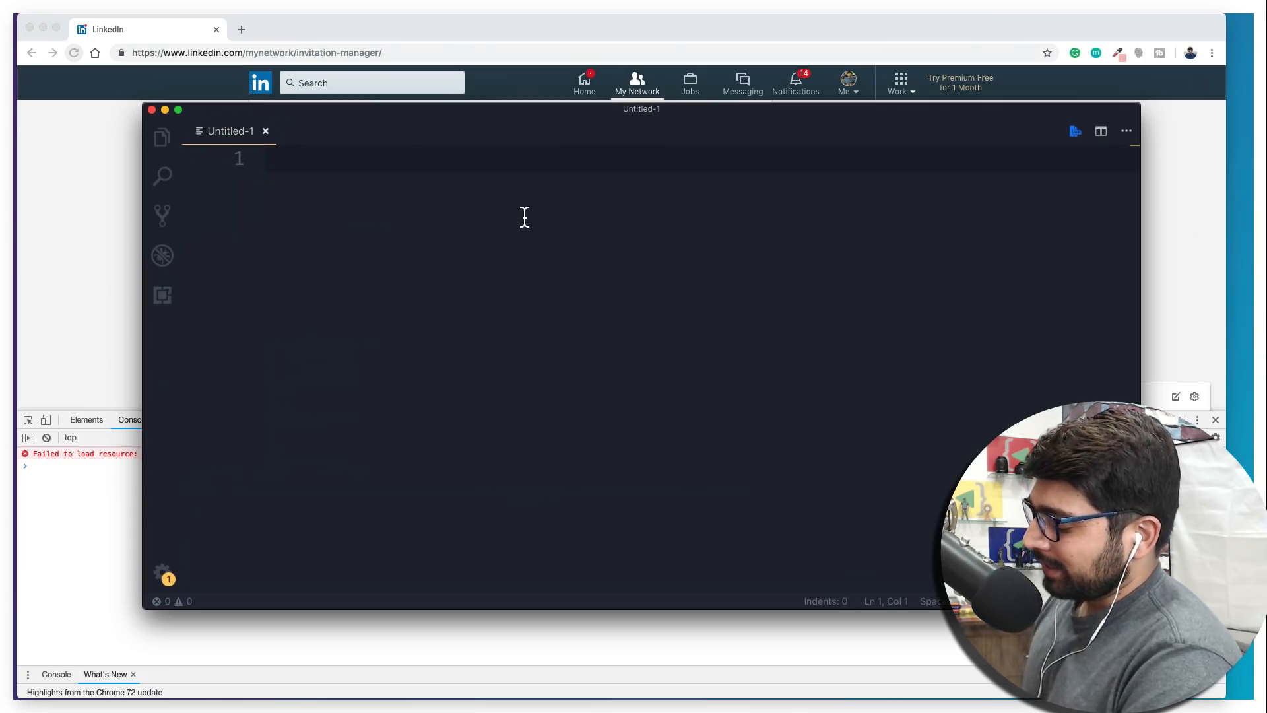
# Write var x = document.getElementsByClassName('button-secondary-medium') to collect the Accept buttons
pyautogui.write('var i')
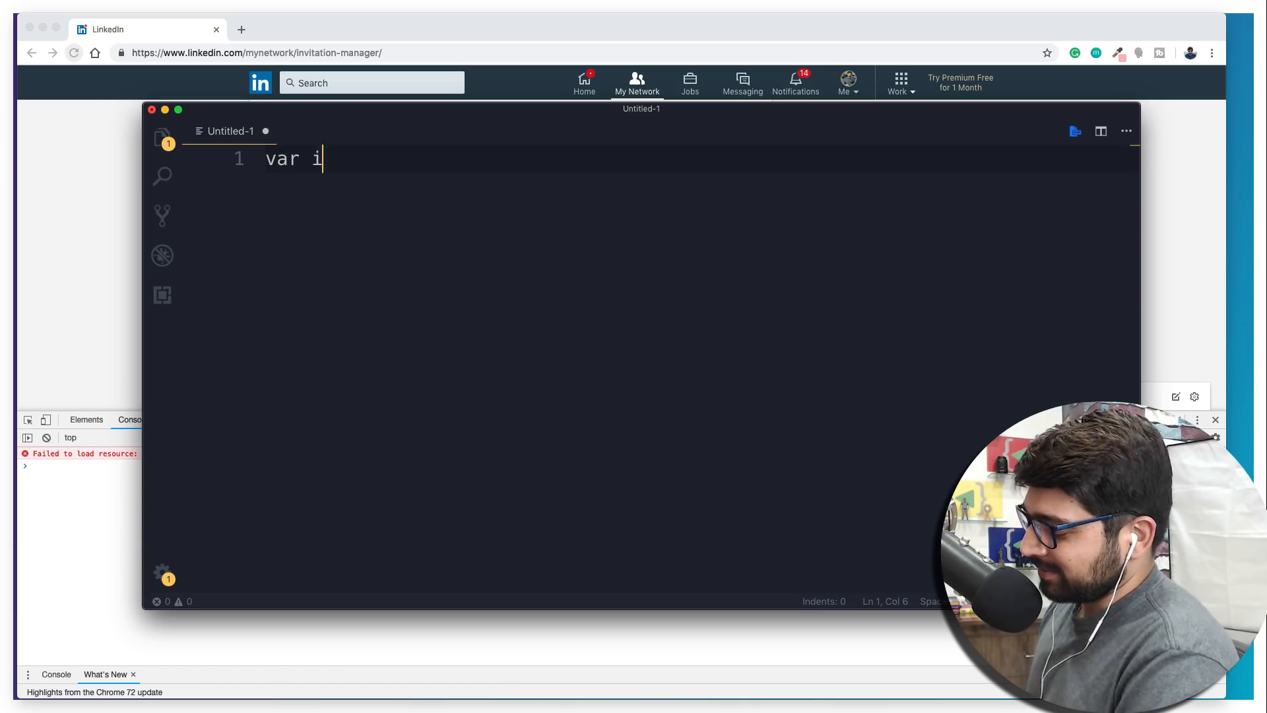
pyautogui.write('x')
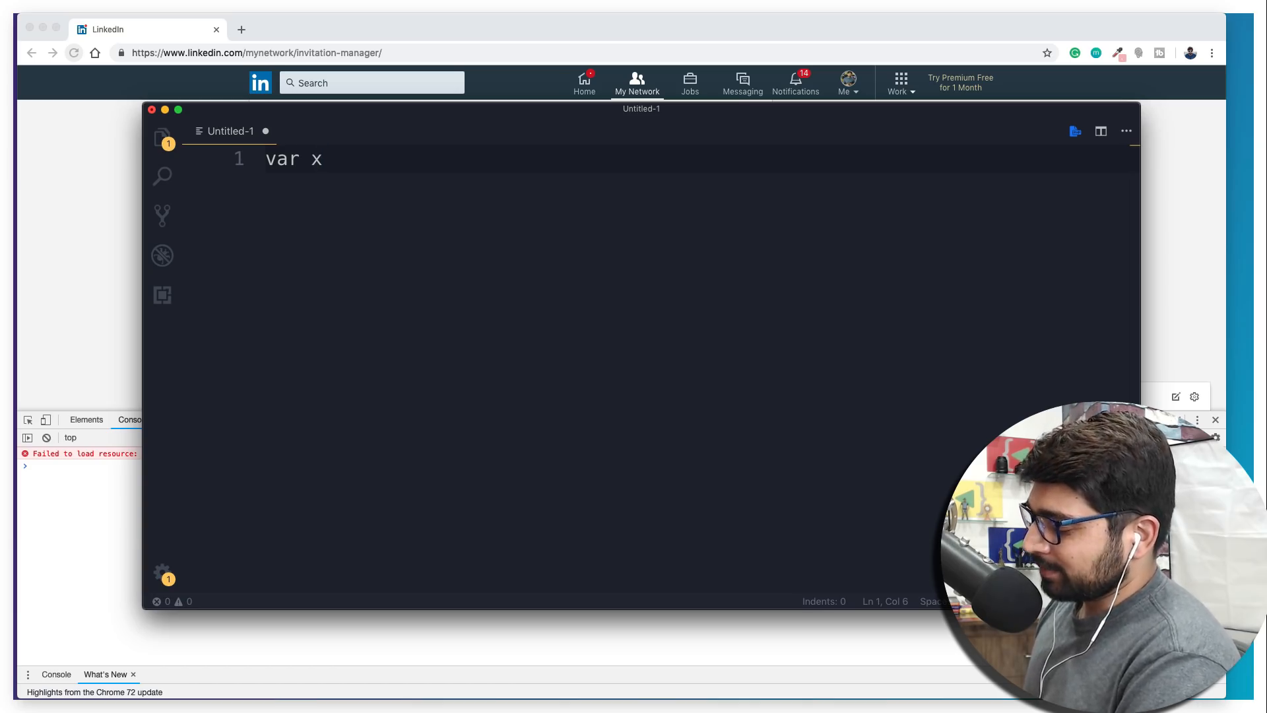
pyautogui.write('=')
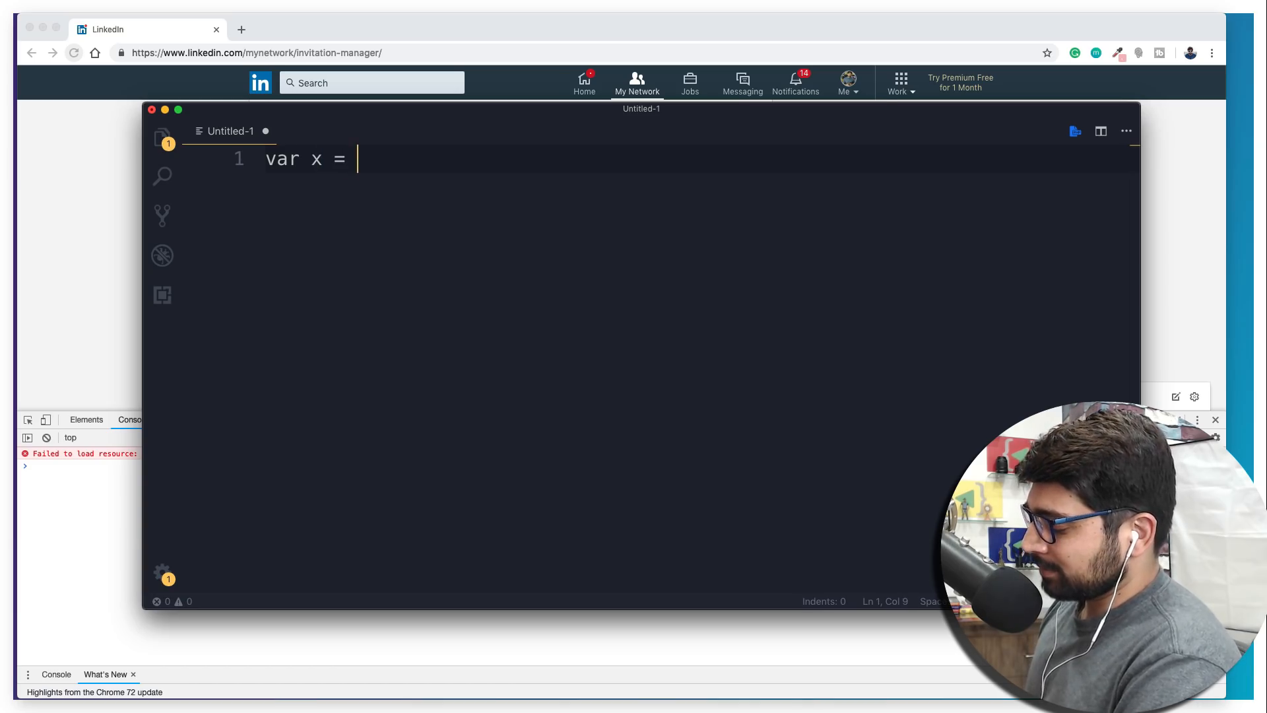
pyautogui.write('document')
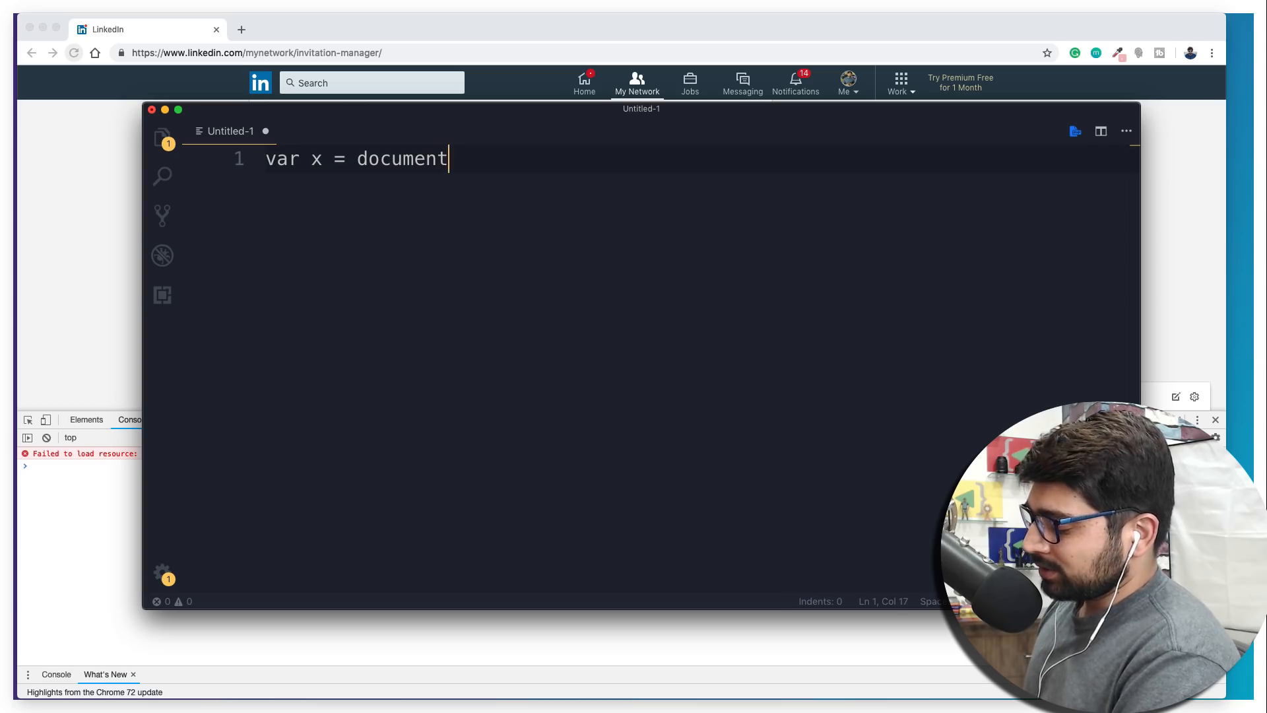
pyautogui.write('.getE;')
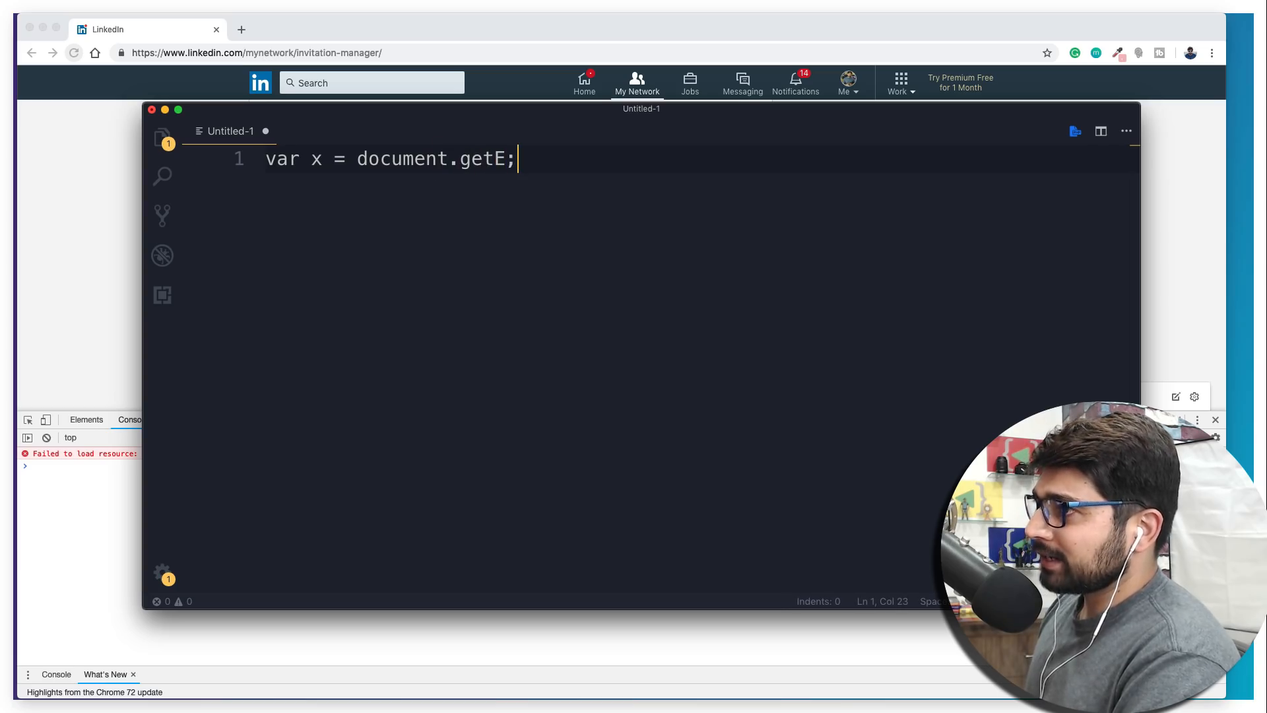
pyautogui.write('lement')
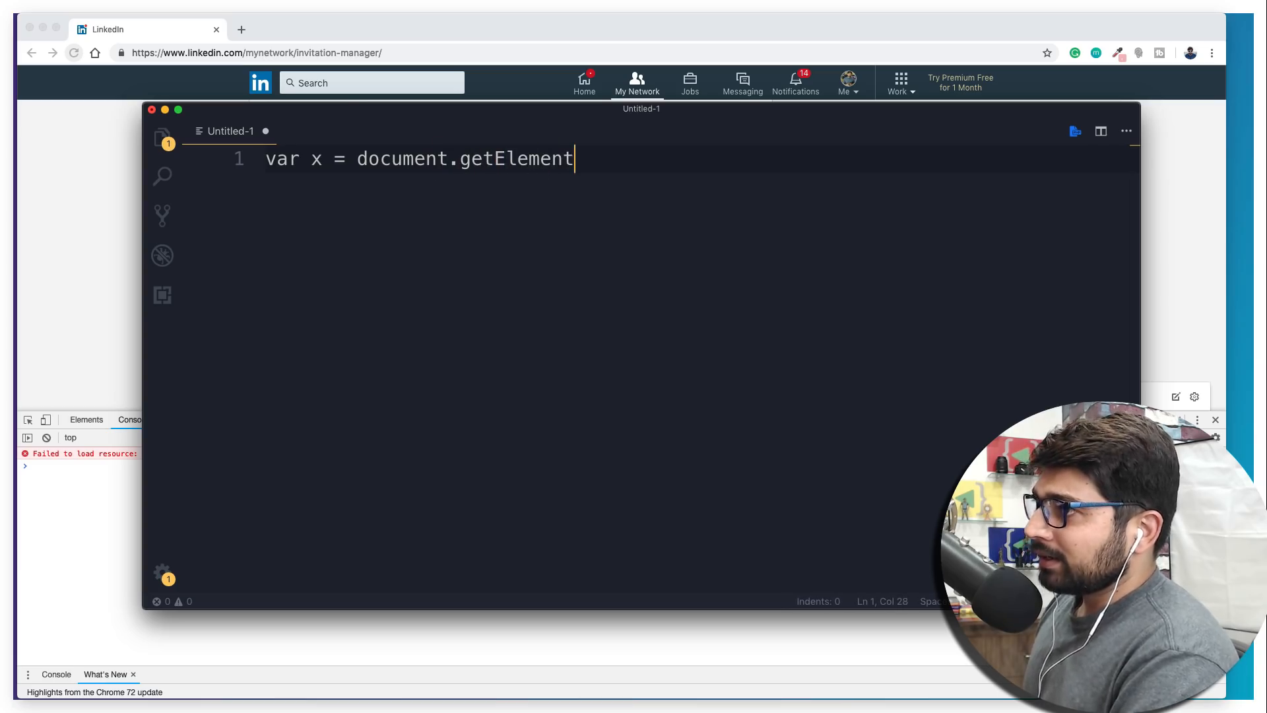
pyautogui.write('By')
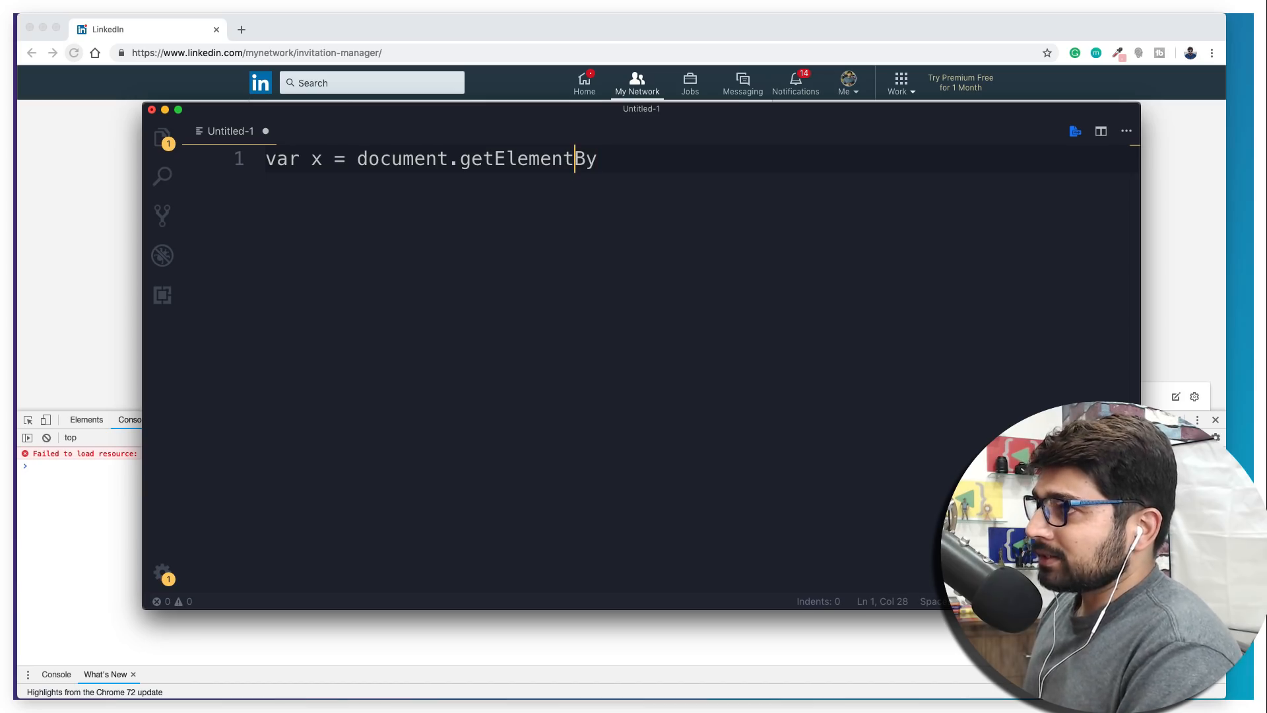
pyautogui.write('s')
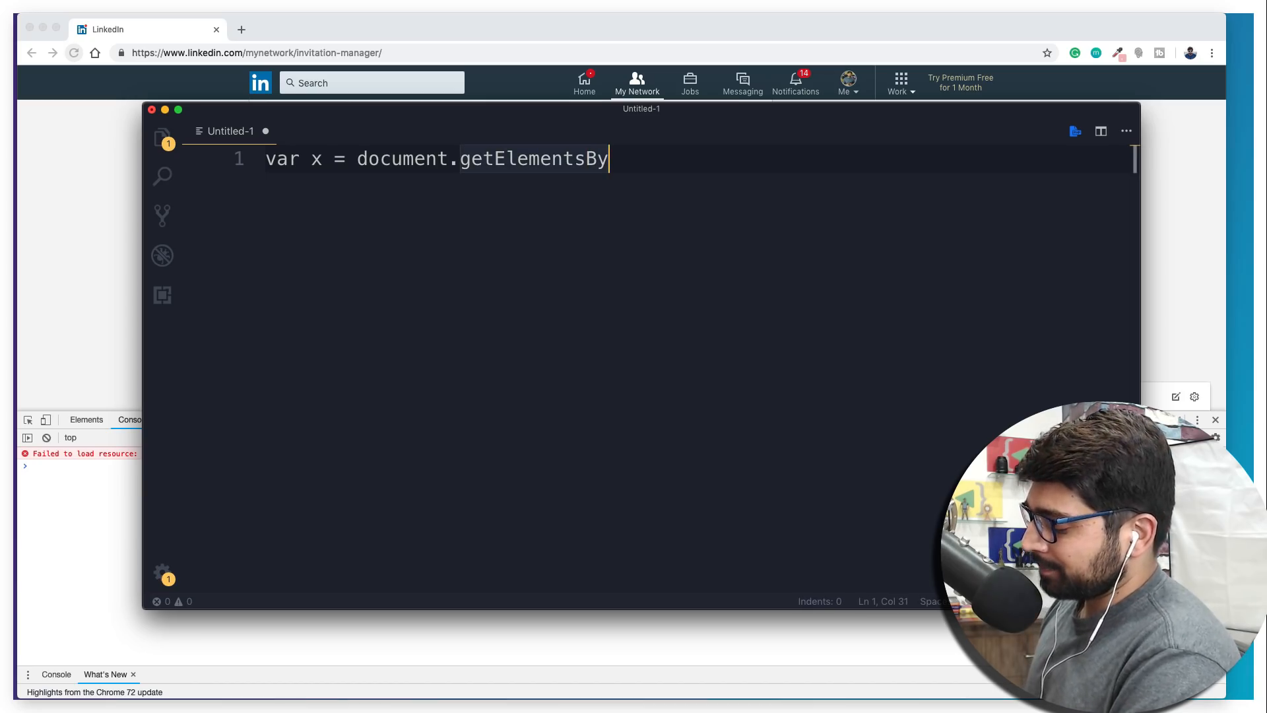
pyautogui.write('Cla')
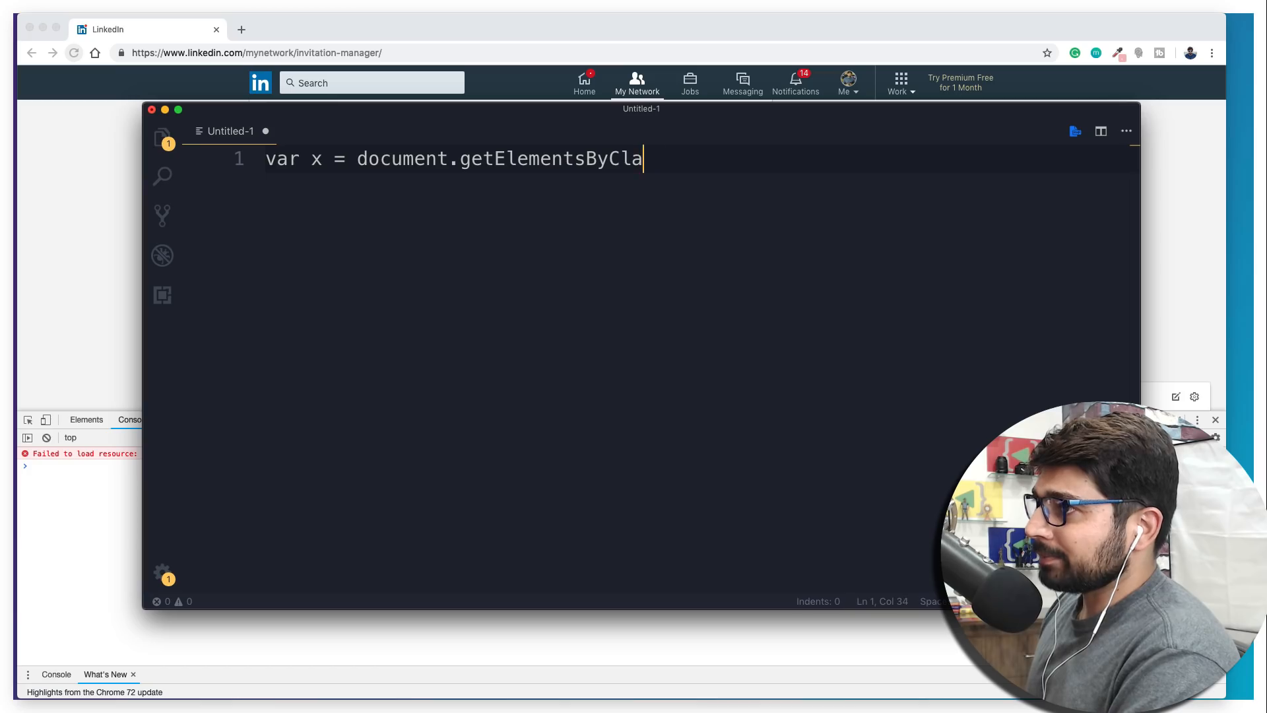
pyautogui.write('ssName')
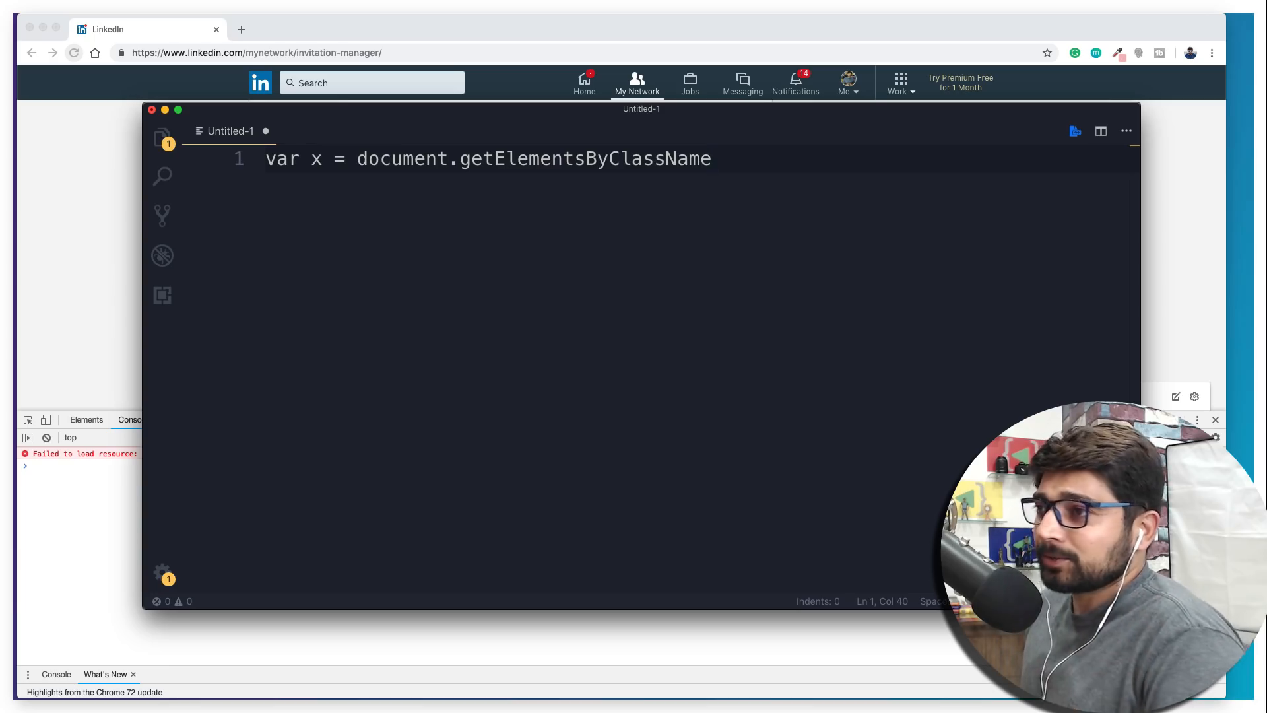
pyautogui.write('()')
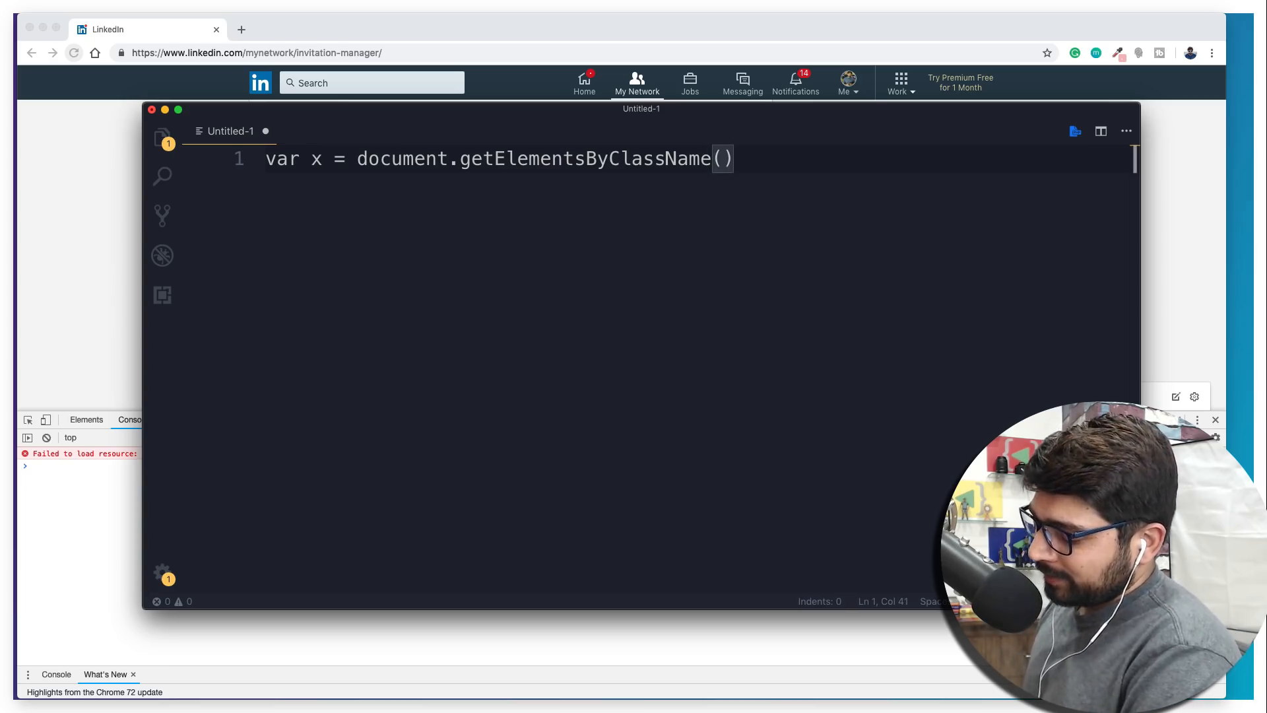
pyautogui.write("'button-secondary-medium'")
pyautogui.write('fo')
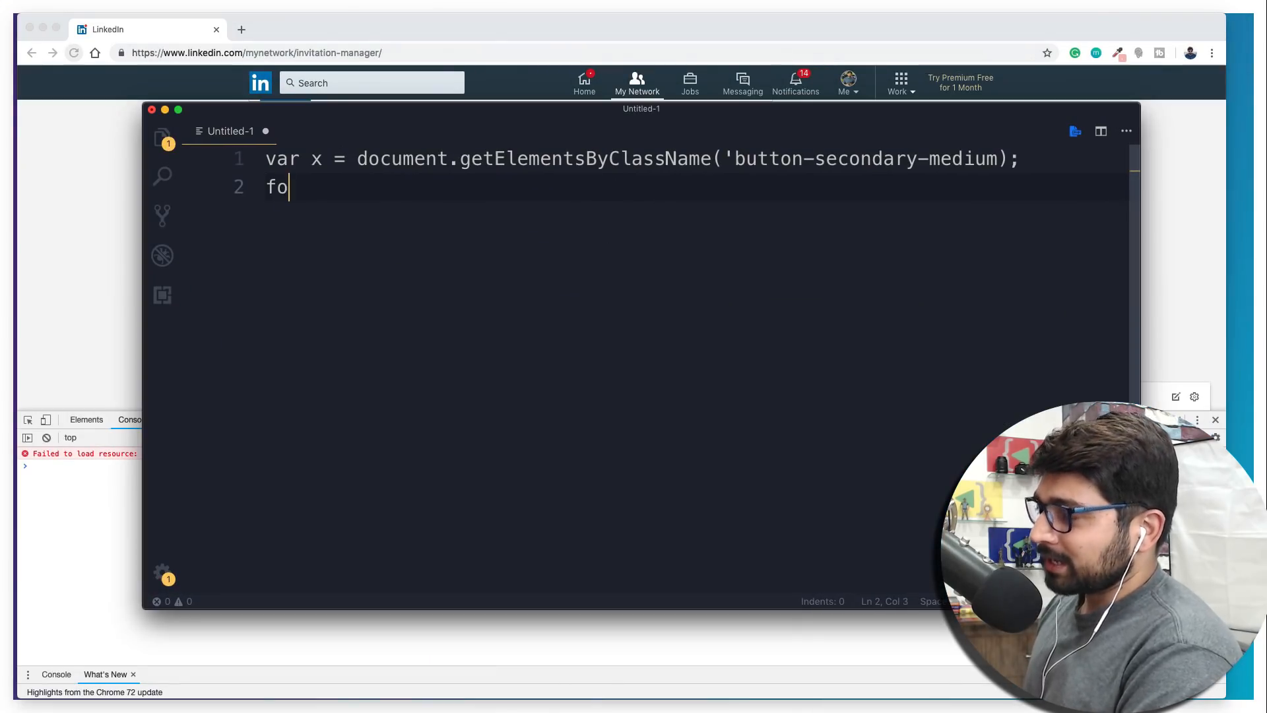
# Write a for loop from i = 0 to x.length that runs console.log('LCO') on every pass
pyautogui.write('r(')
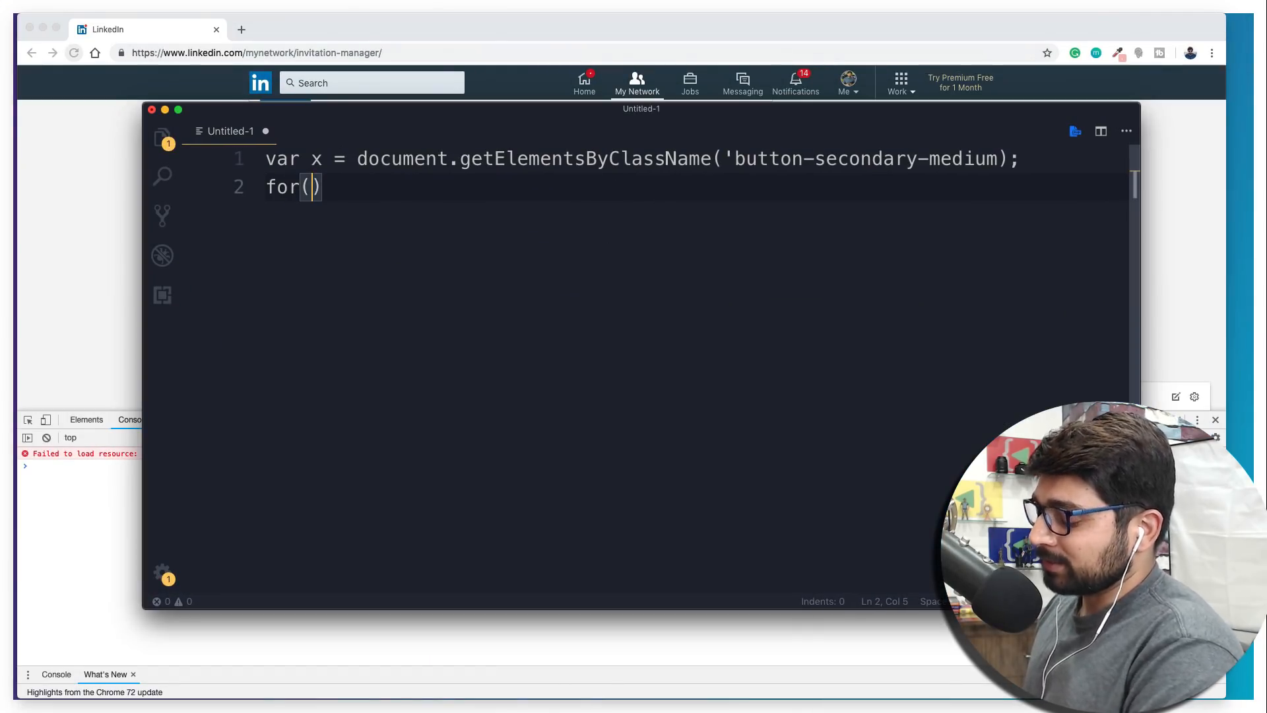
pyautogui.write('{')
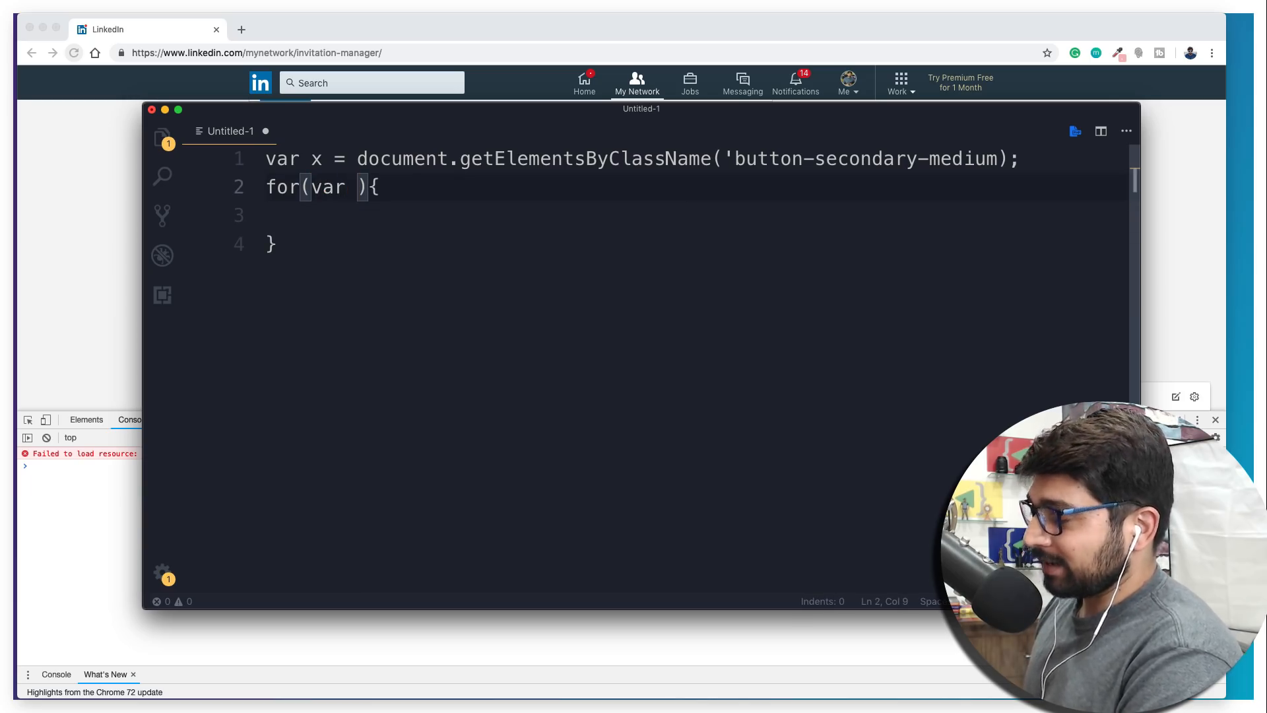
pyautogui.write('i = 0; i <')
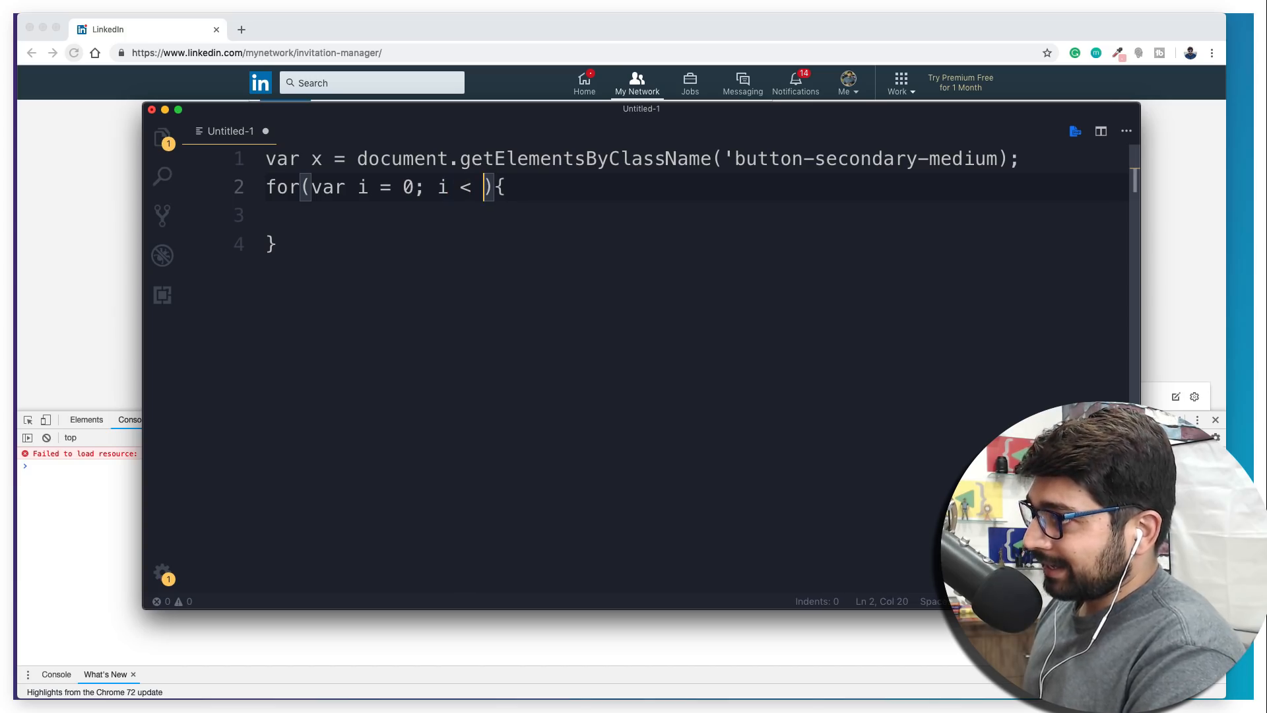
pyautogui.write('x.length;')
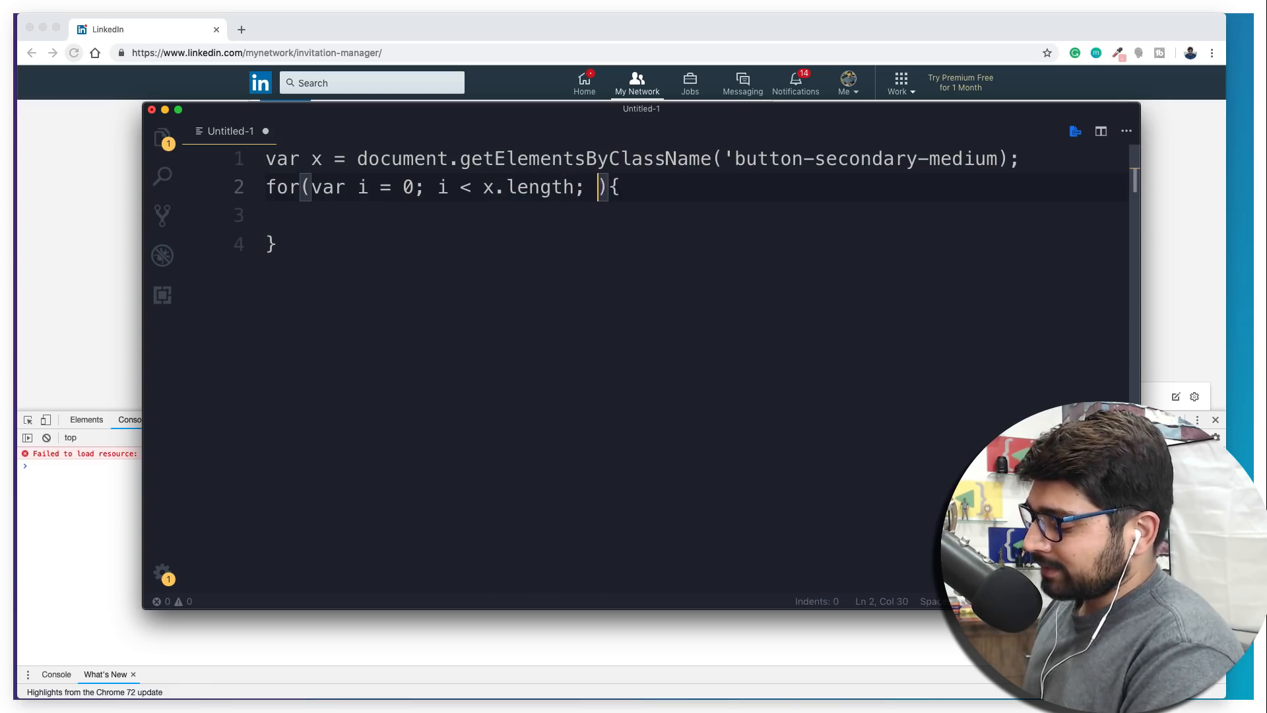
pyautogui.write('i++')
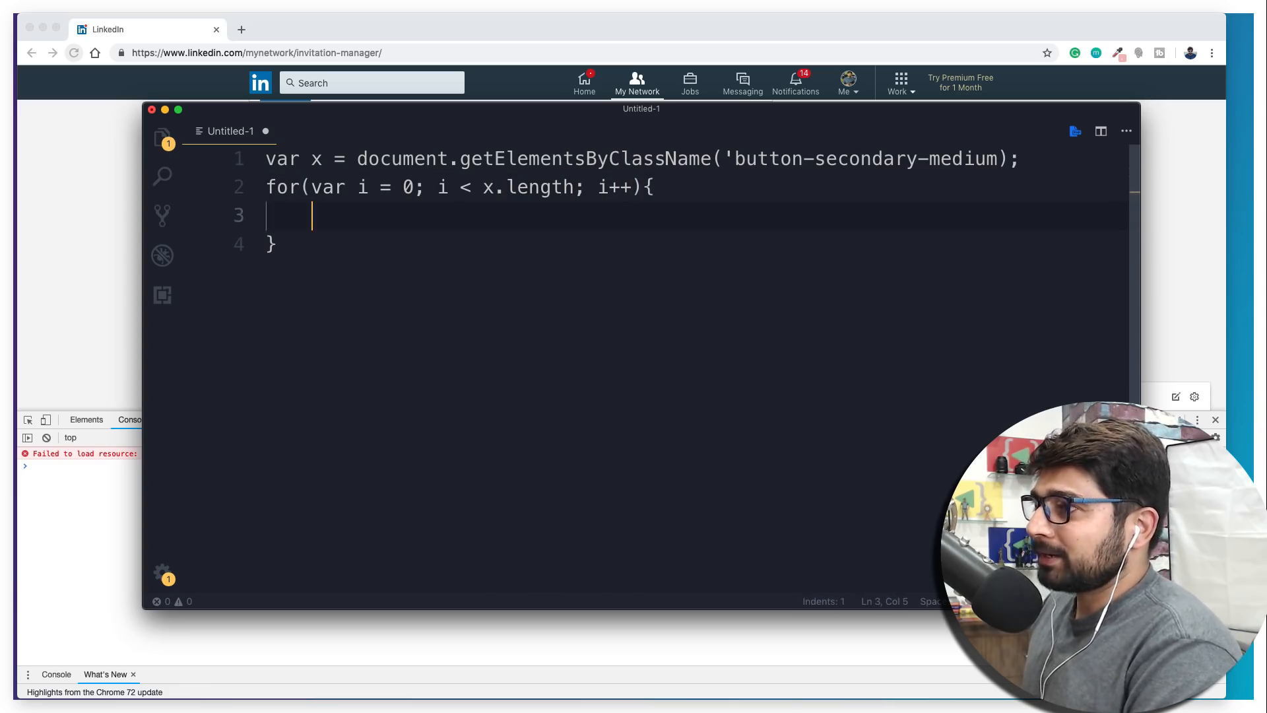
pyautogui.write('console.log')
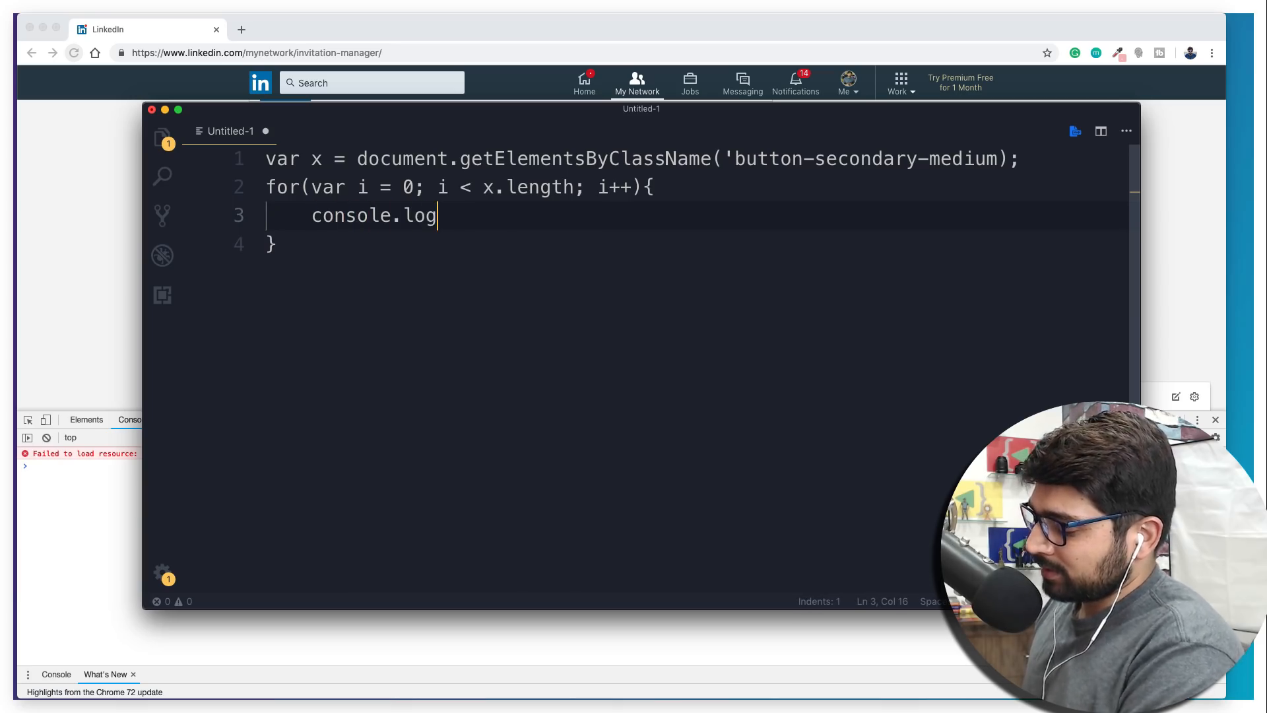
pyautogui.write("('l")
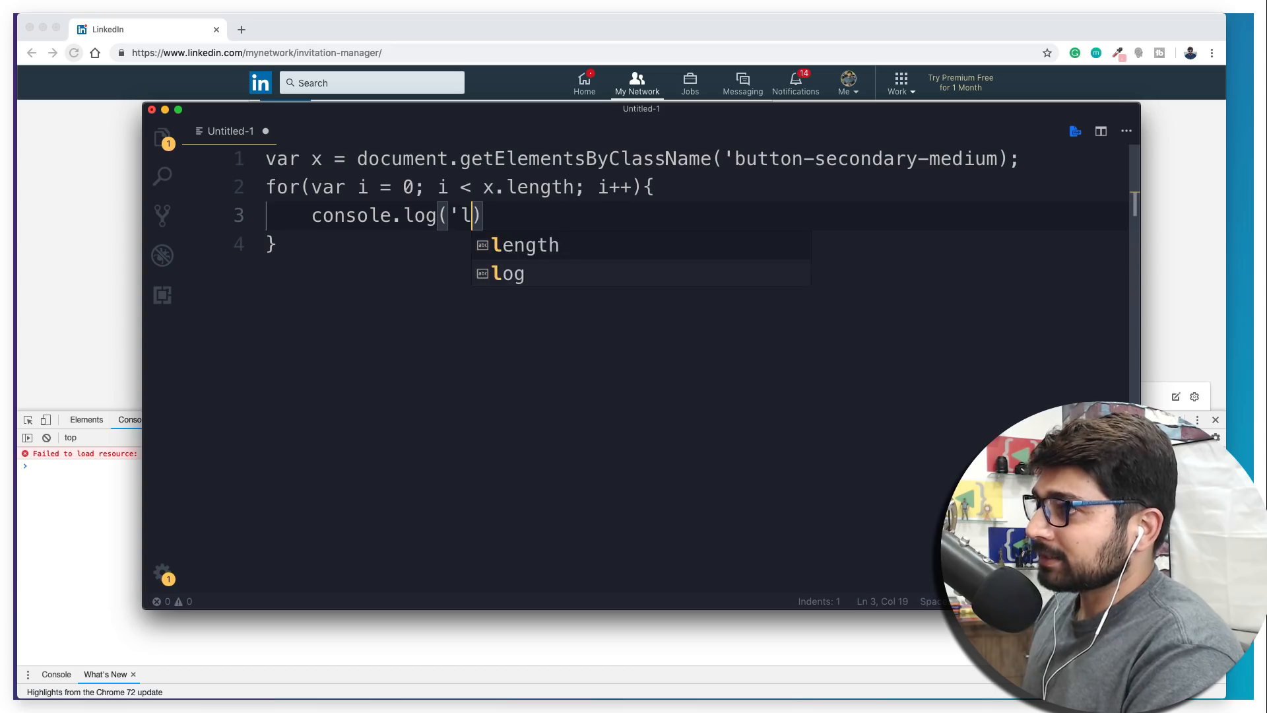
pyautogui.write('CO')
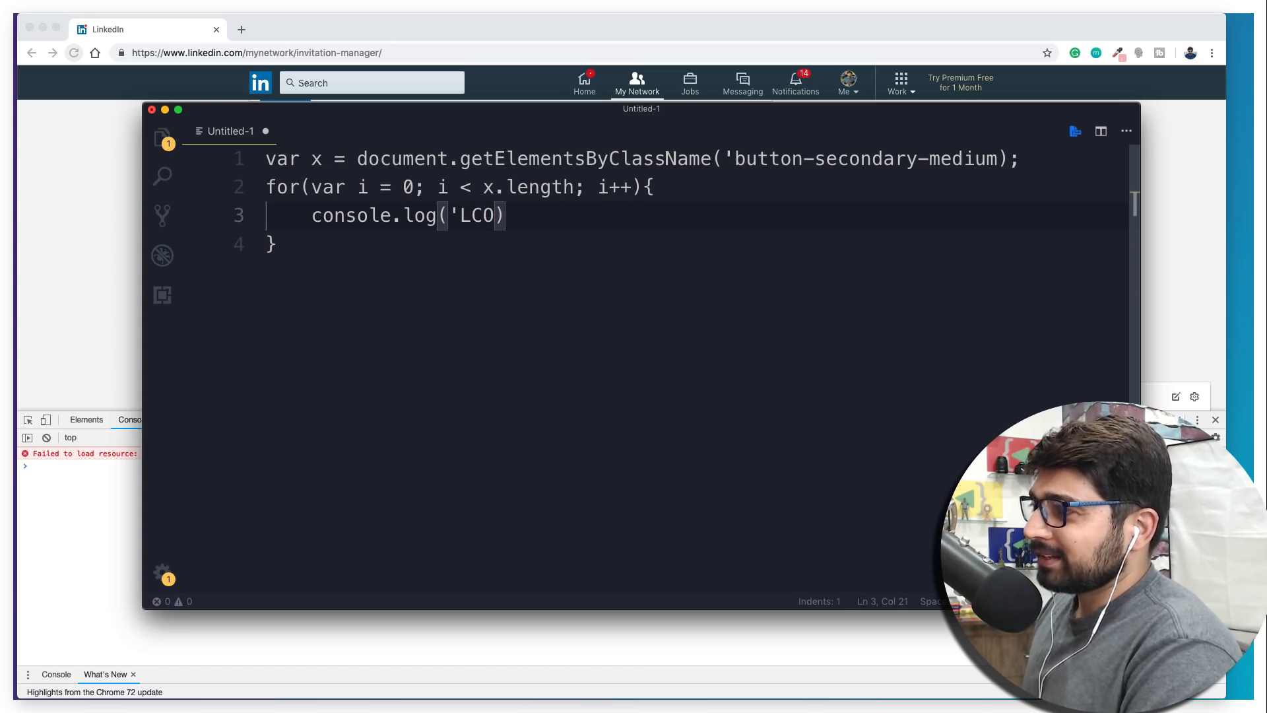
pyautogui.write("'")
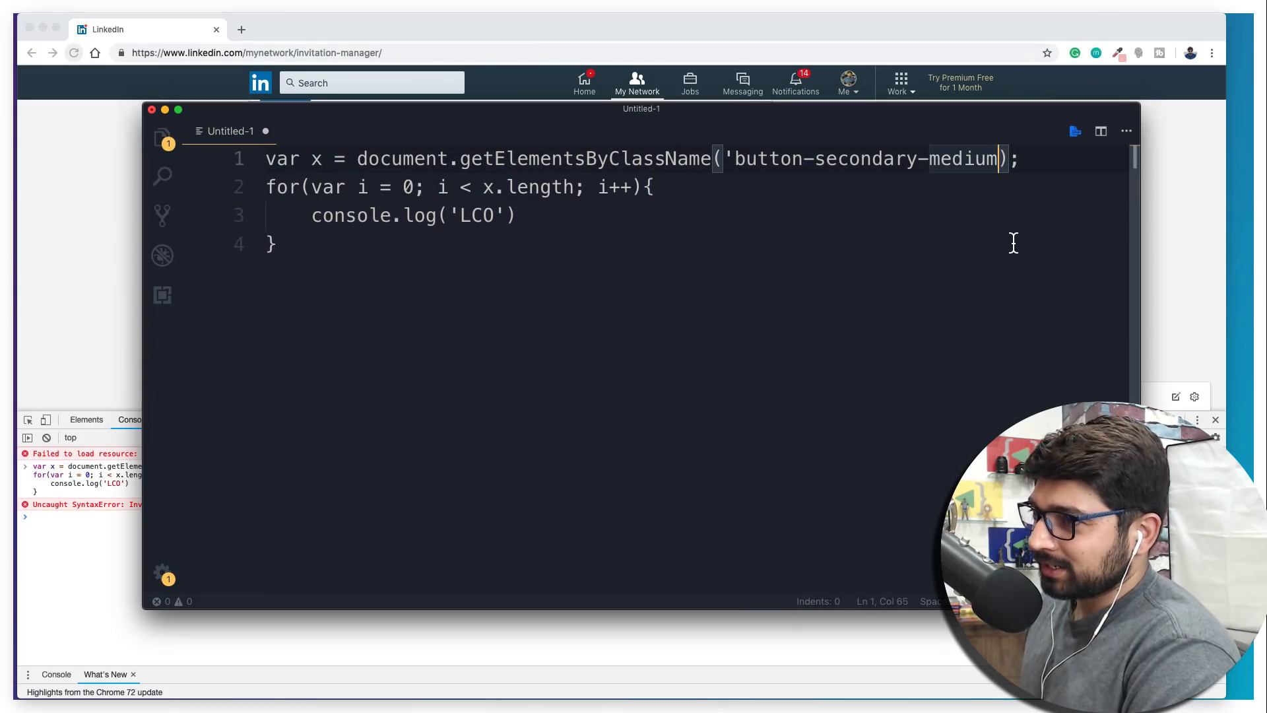
pyautogui.write("'")
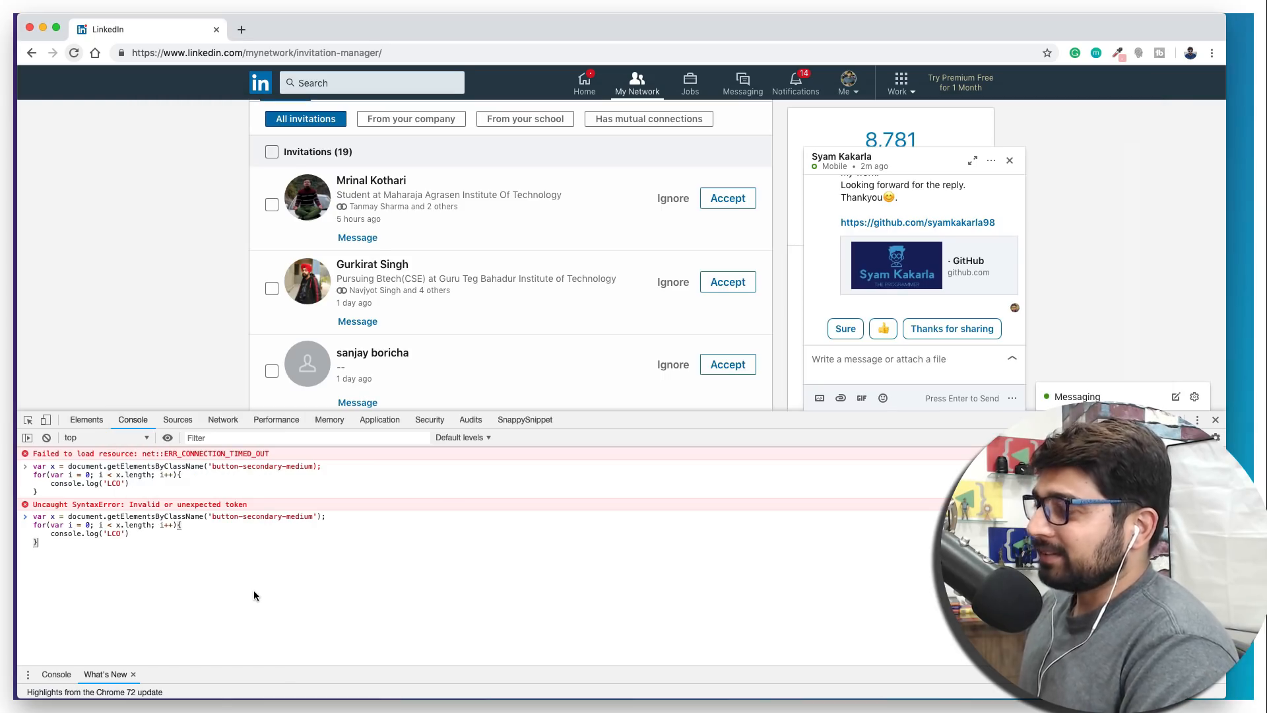
# Run the logging loop in the Console, printing 'LCO' per button, and close the chat conversation
pyautogui.press('Enter')
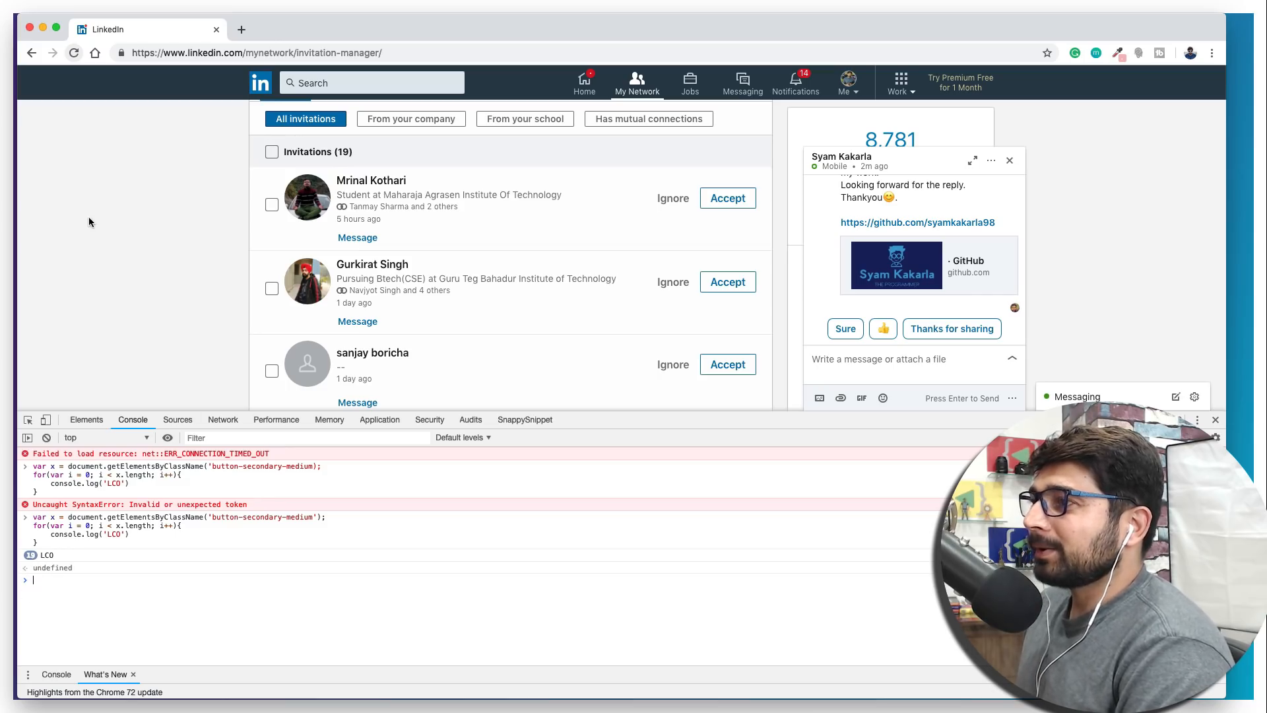
pyautogui.moveTo(166, 229)
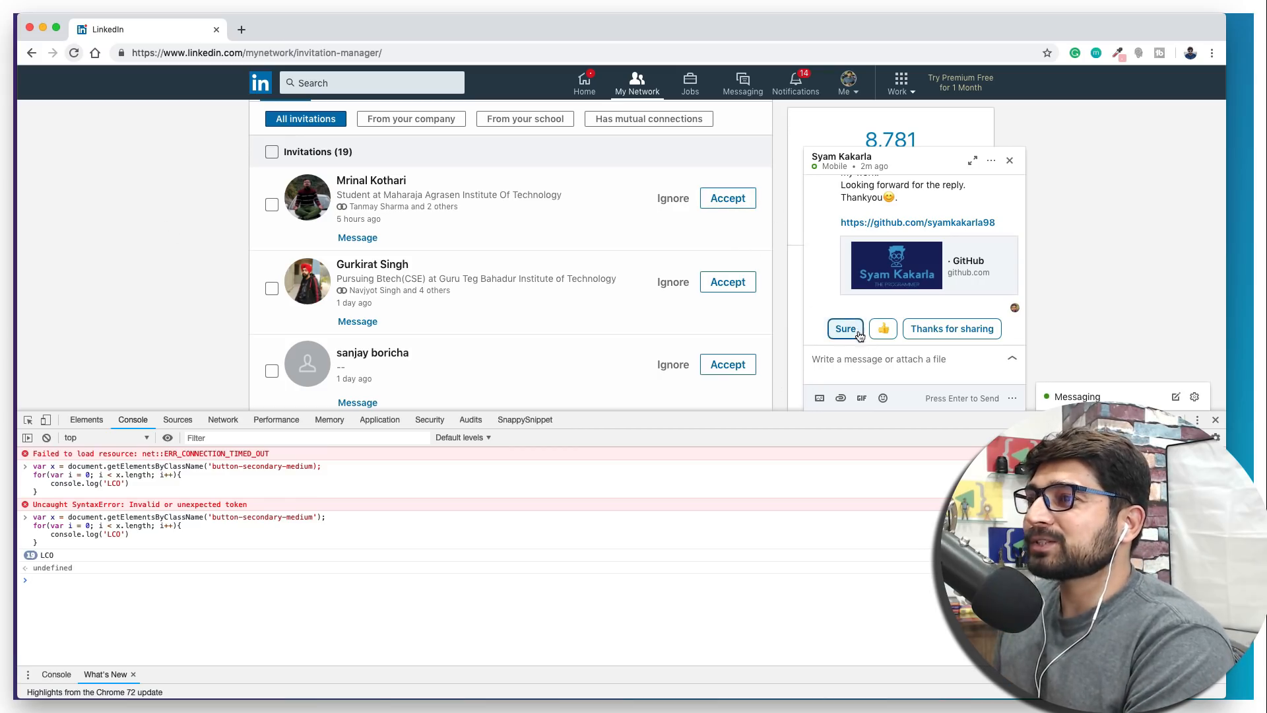
pyautogui.moveTo(701, 249)
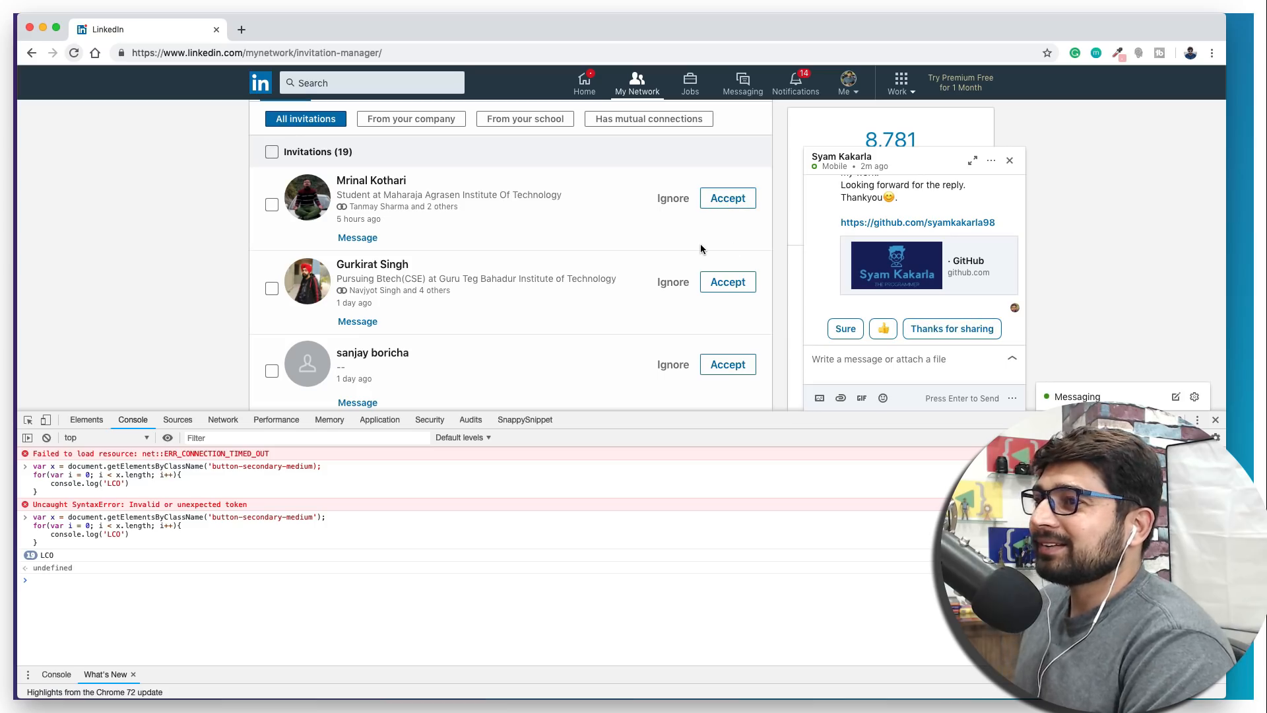
pyautogui.moveTo(805, 316)
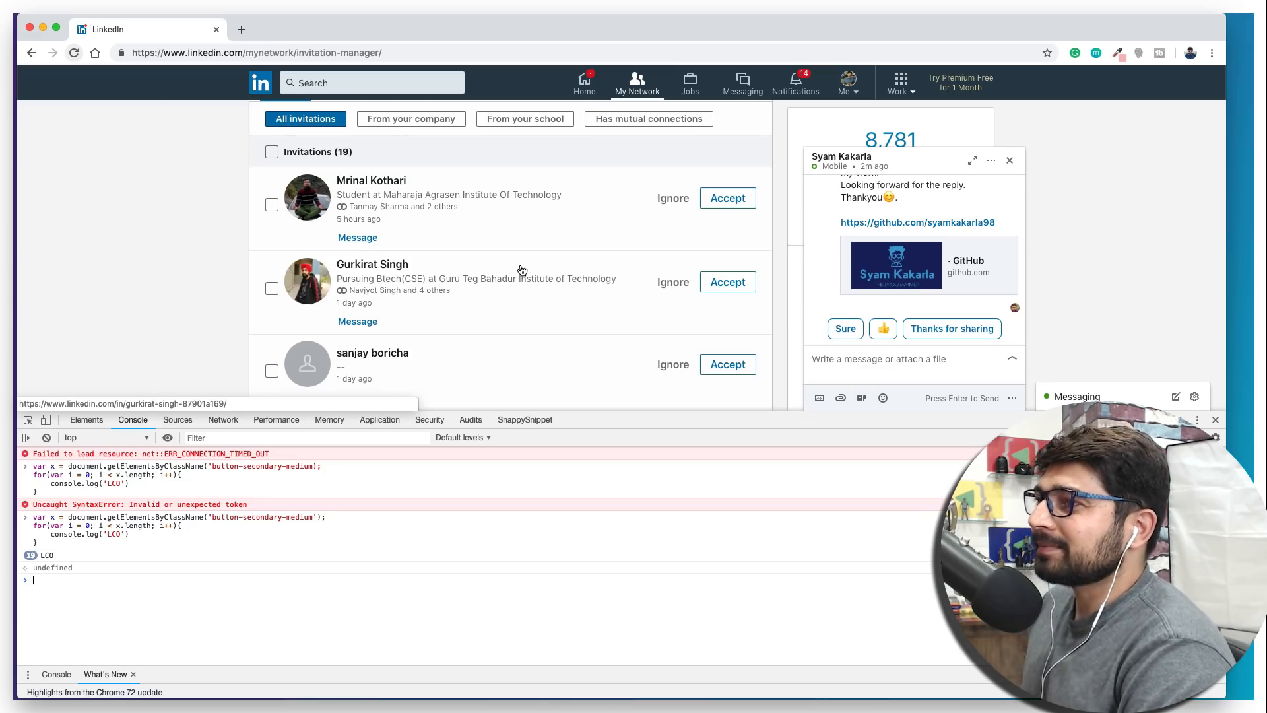
pyautogui.click(991, 159)
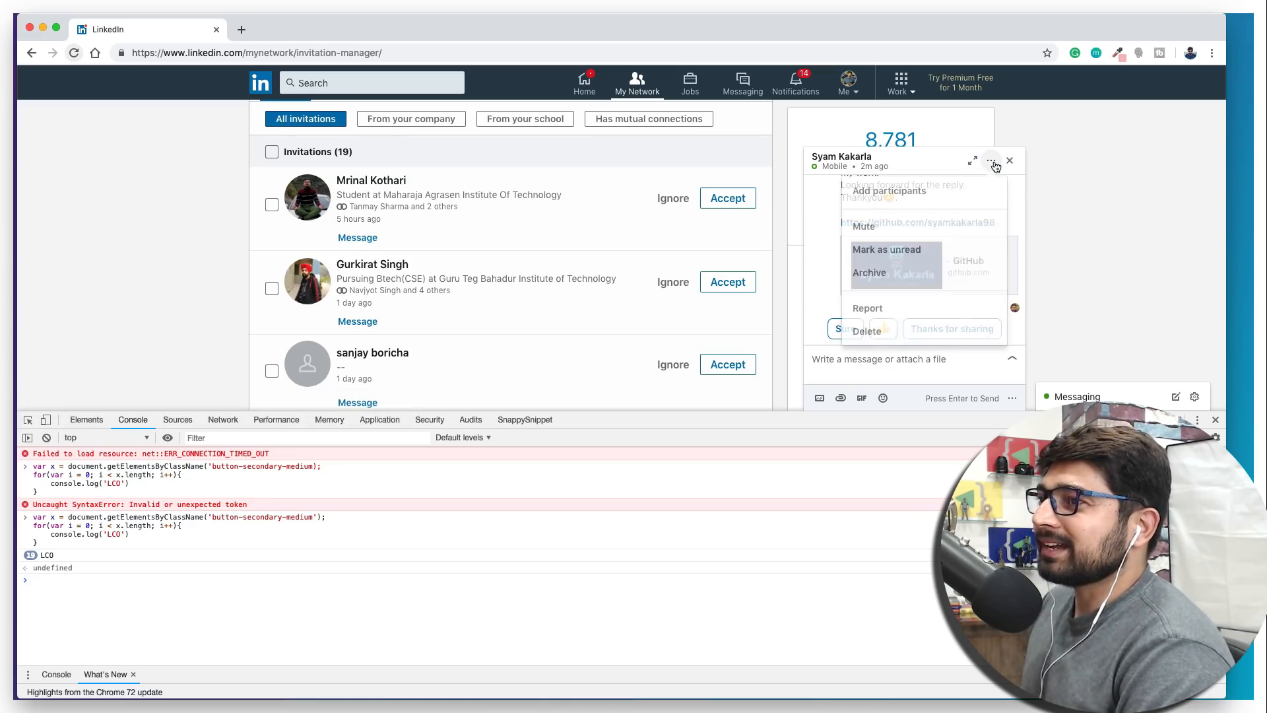
pyautogui.click(1010, 159)
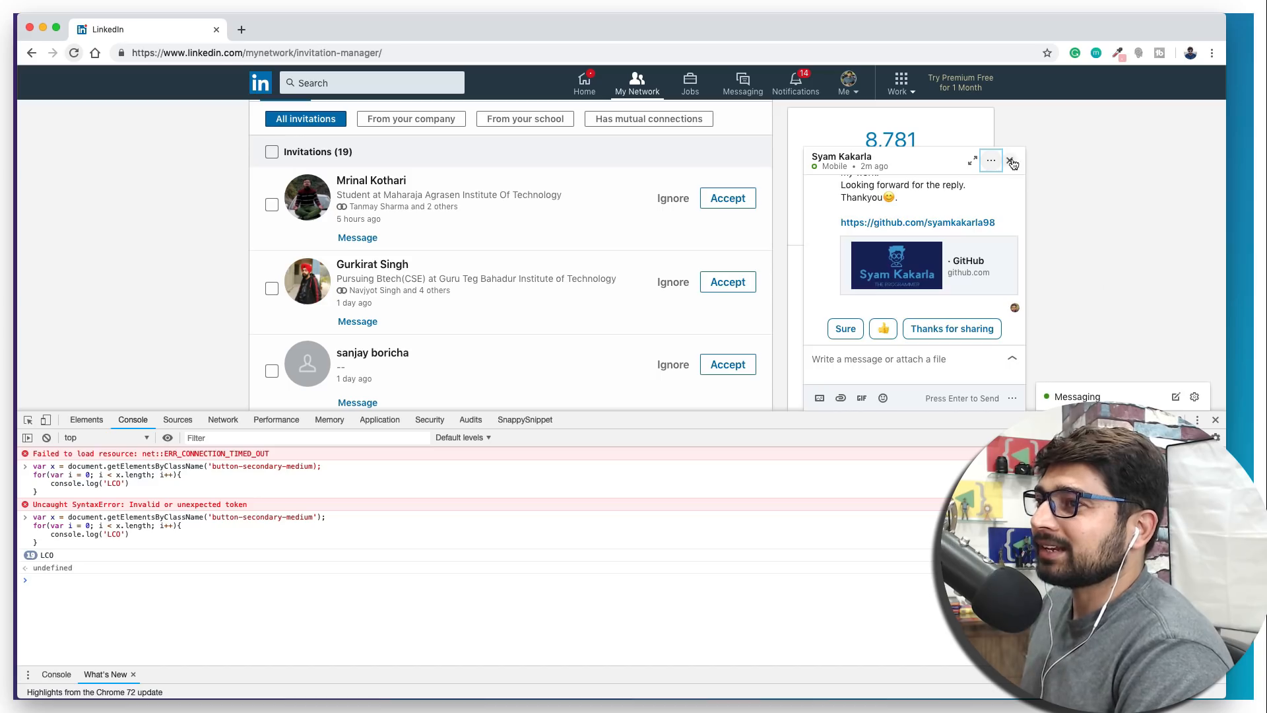
pyautogui.click(1013, 161)
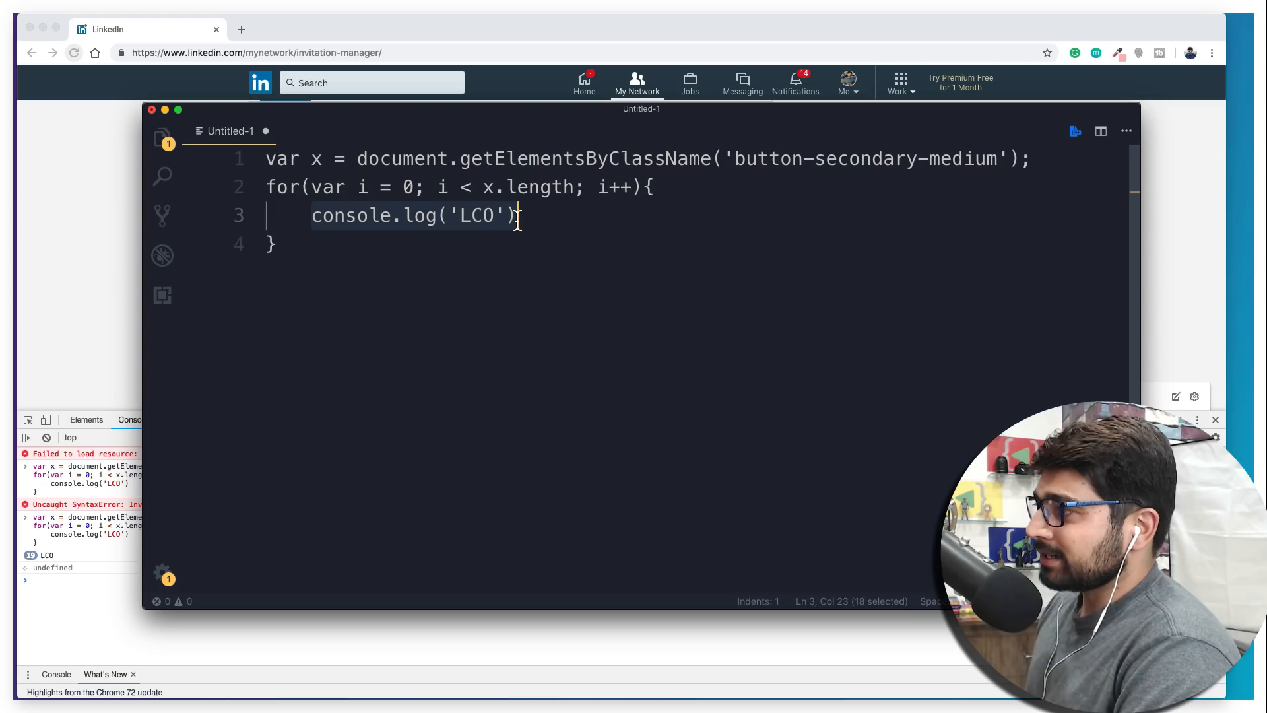
# Change the loop body to x[i].click(); and limit the loop to 1 pass for testing
pyautogui.write('x')
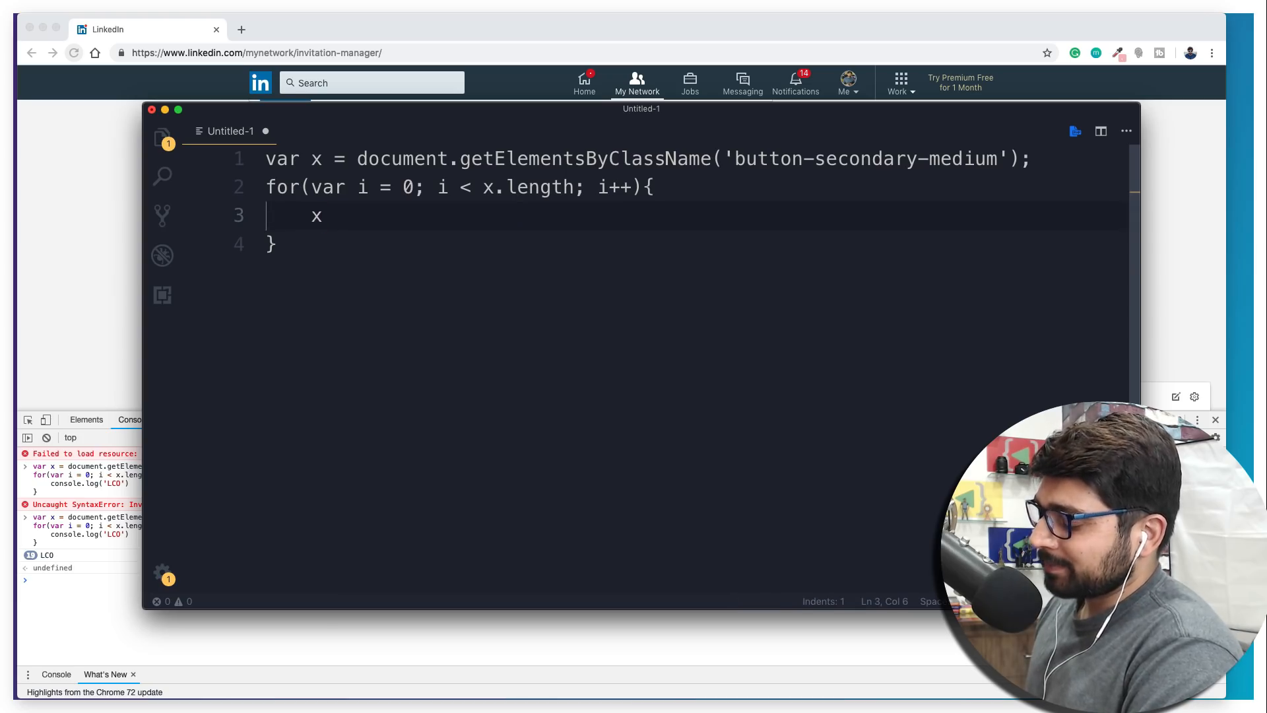
pyautogui.write('[]')
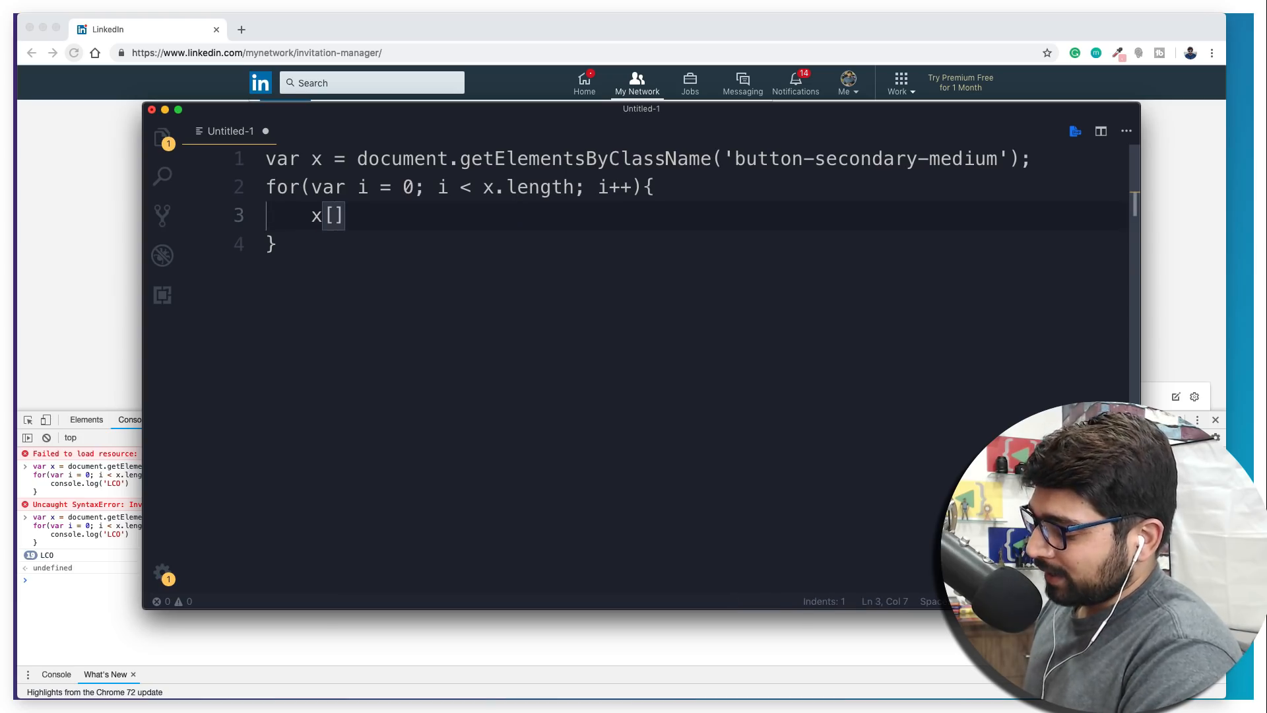
pyautogui.write('i].')
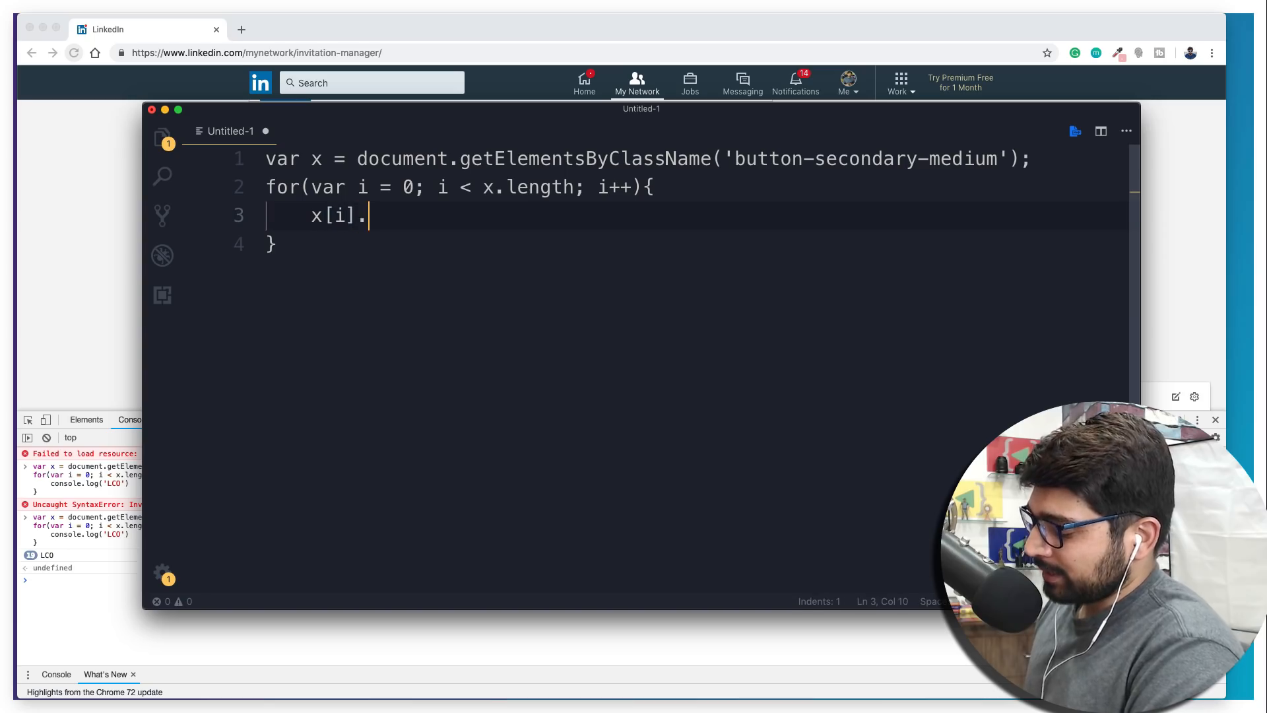
pyautogui.write('click*')
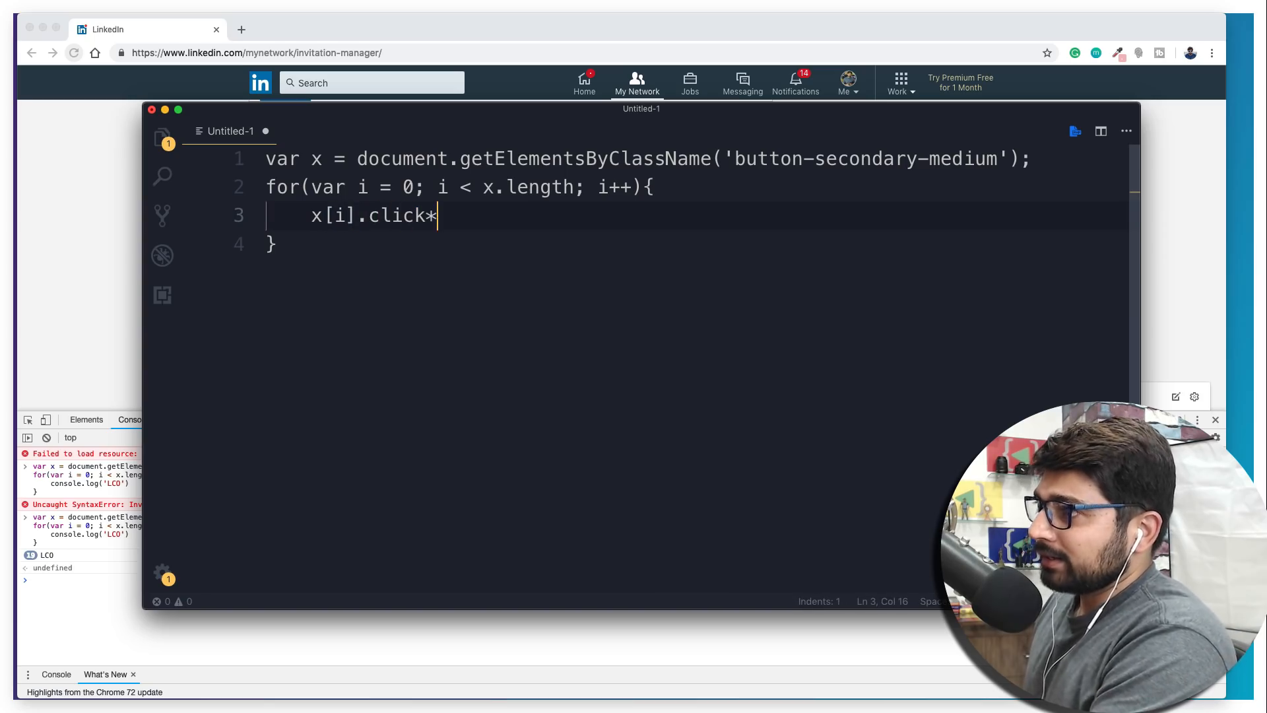
pyautogui.write('()')
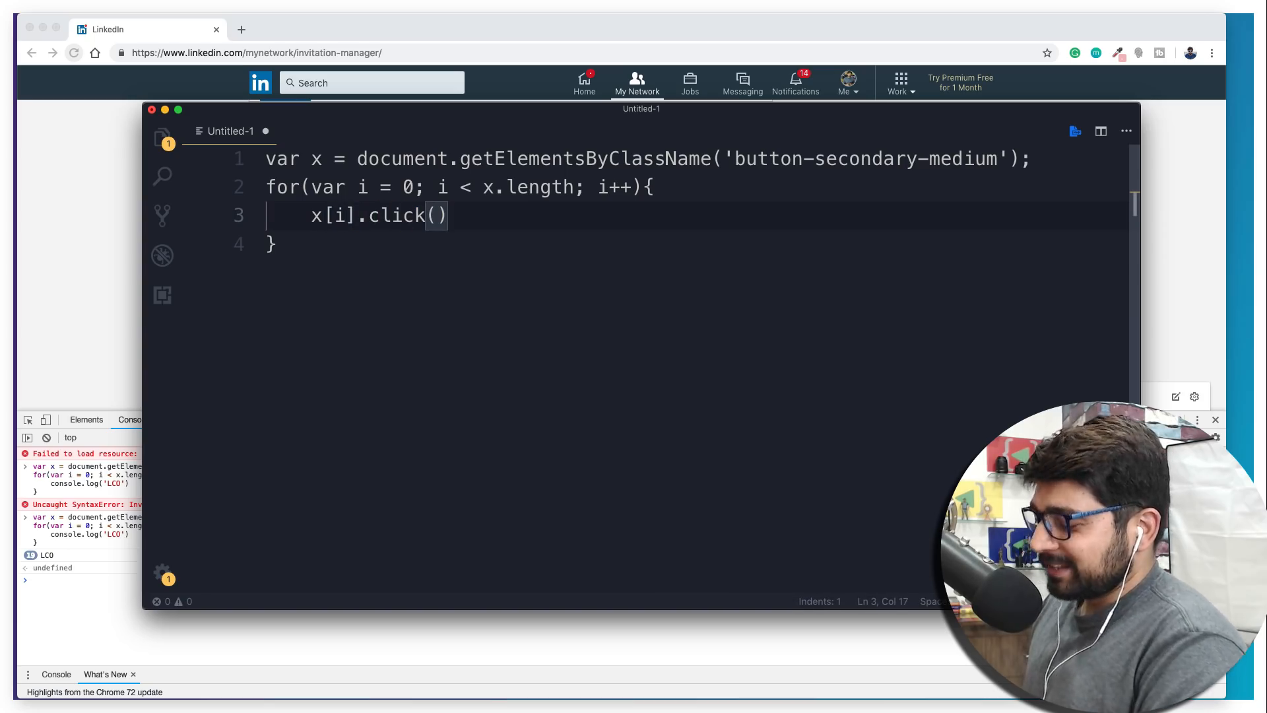
pyautogui.write(';')
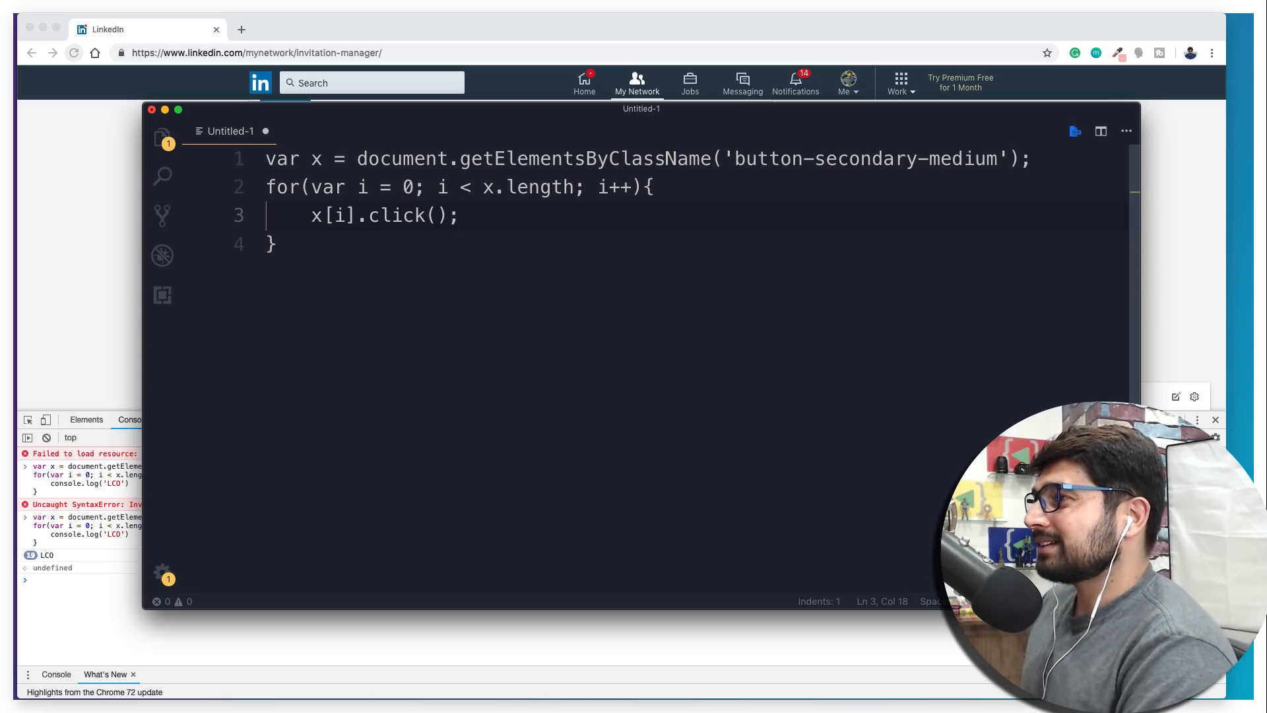
pyautogui.doubleClick(517, 186)
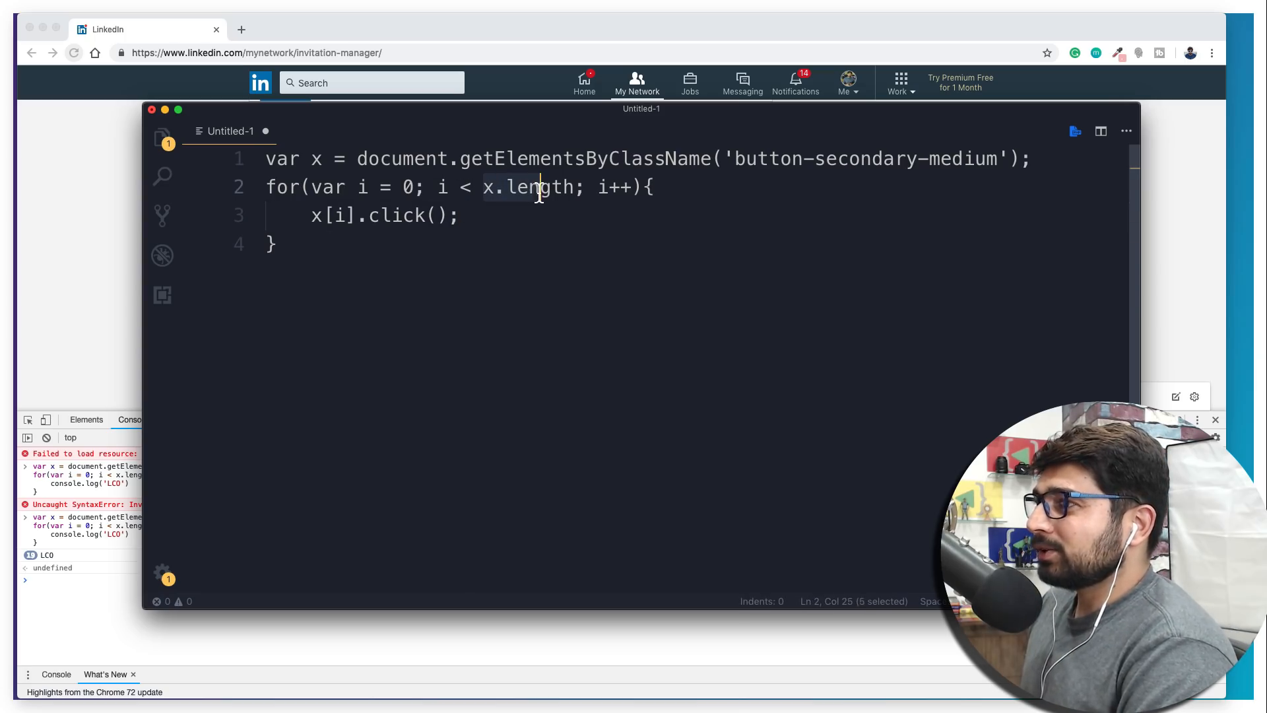
pyautogui.write('1; i++){')
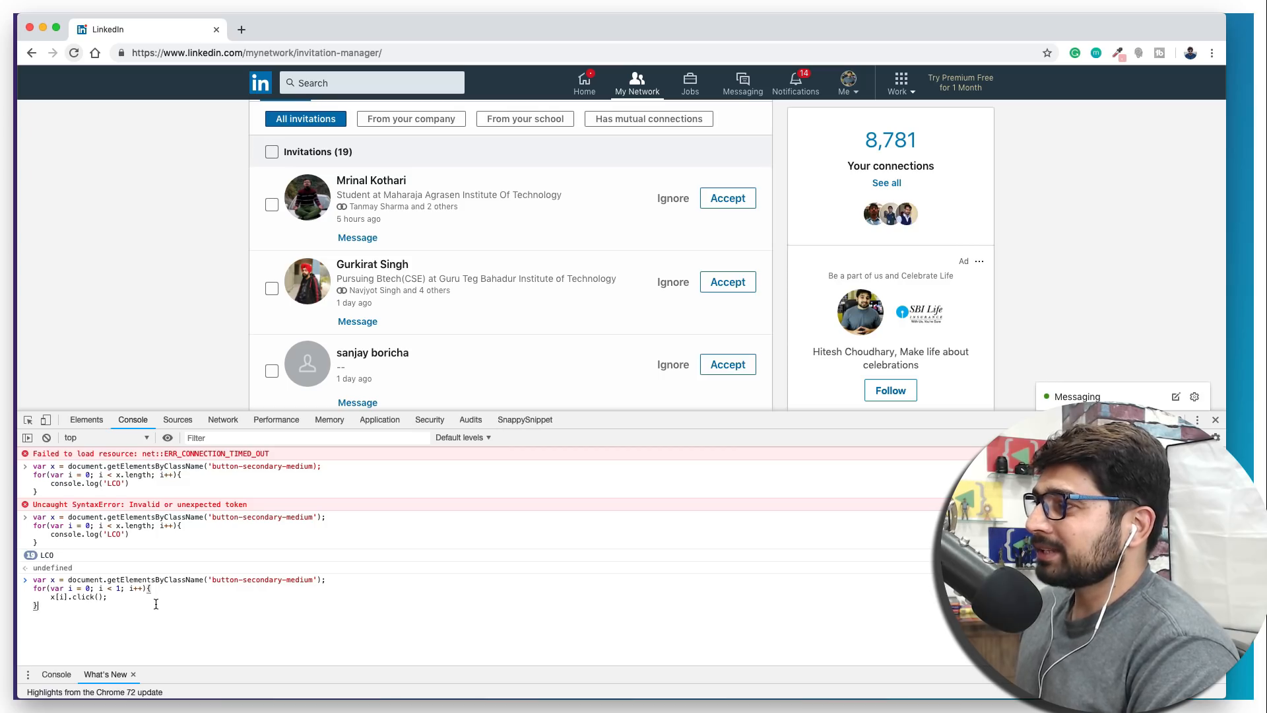
# Run the single-pass click loop in the Console, accepting the top invitation, and return to the editor
pyautogui.press('Enter')
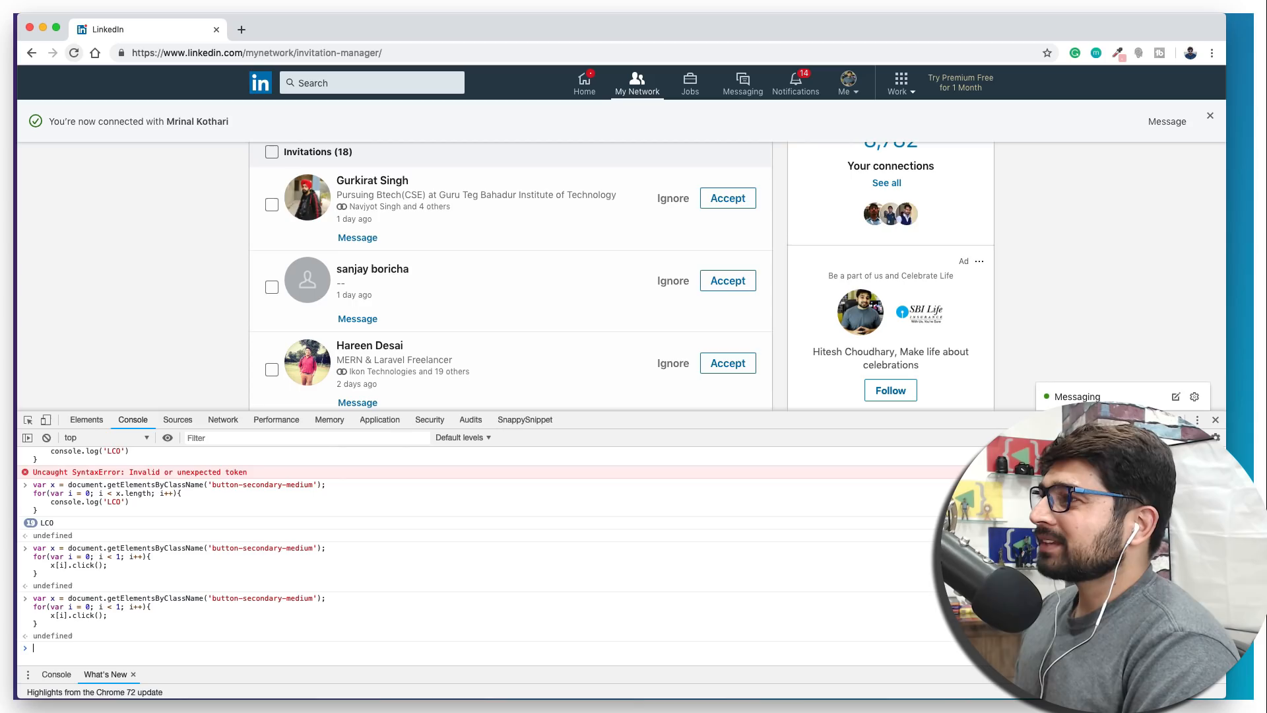
pyautogui.press('Enter')
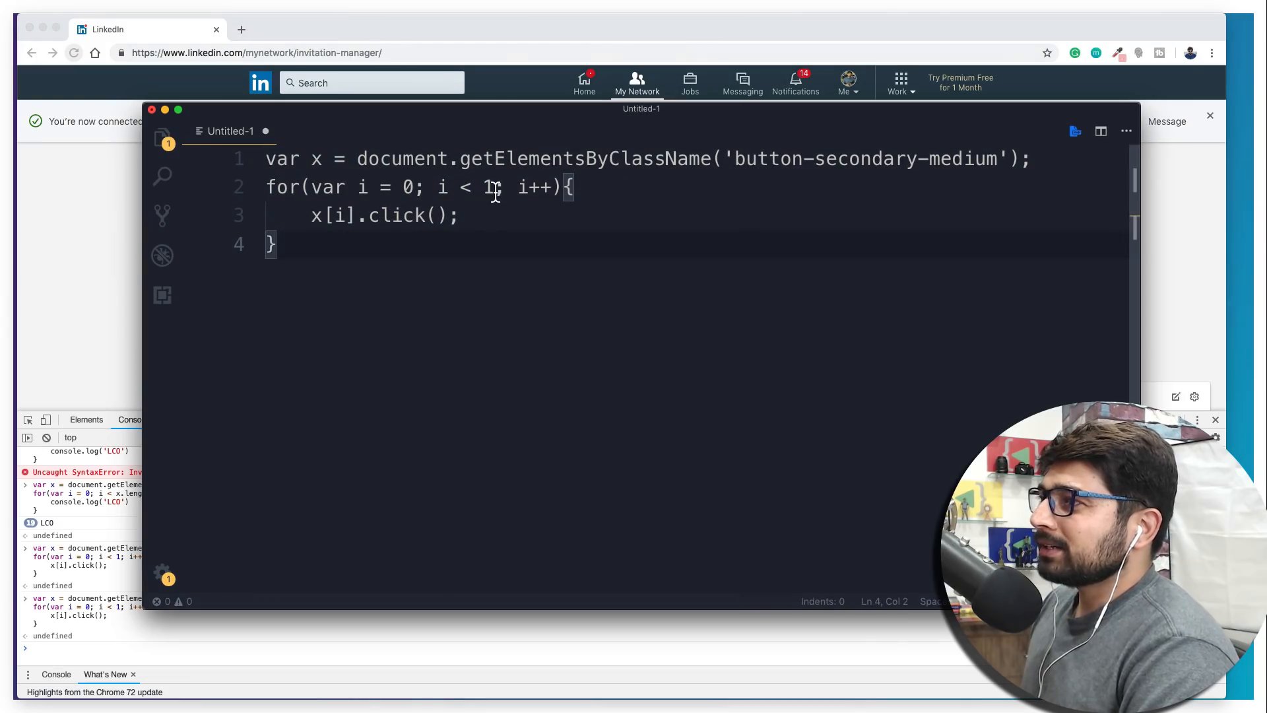
# Restore the loop condition to i < x.length so it covers every matched button
pyautogui.write('x.length; i++){')
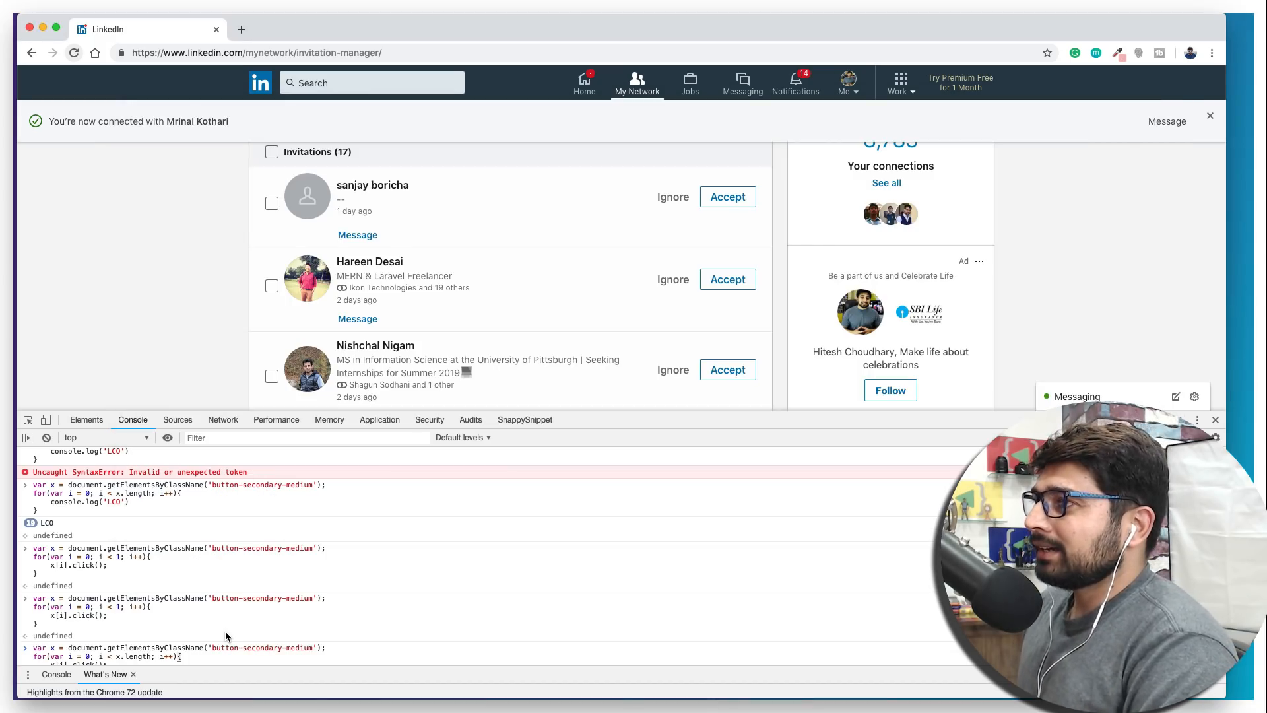
# Run the full-length loop in the Console, accepting every remaining invitation
pyautogui.press('Enter')
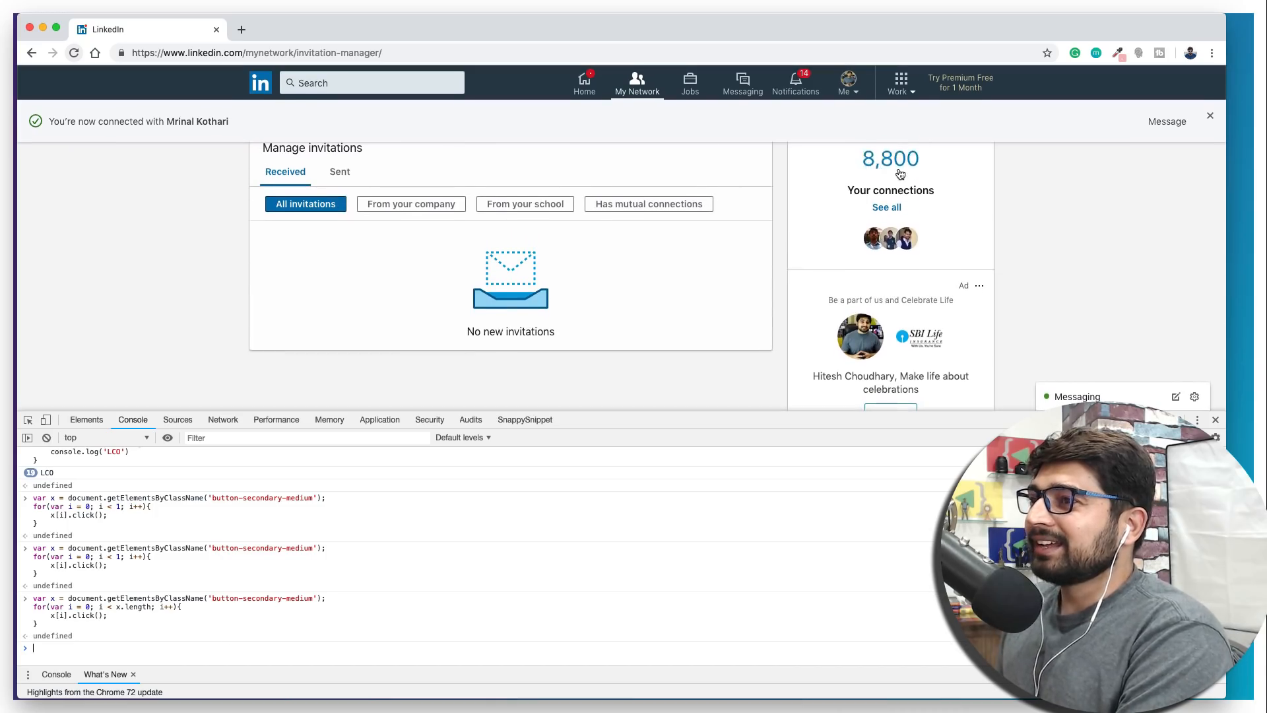
pyautogui.moveTo(890, 164)
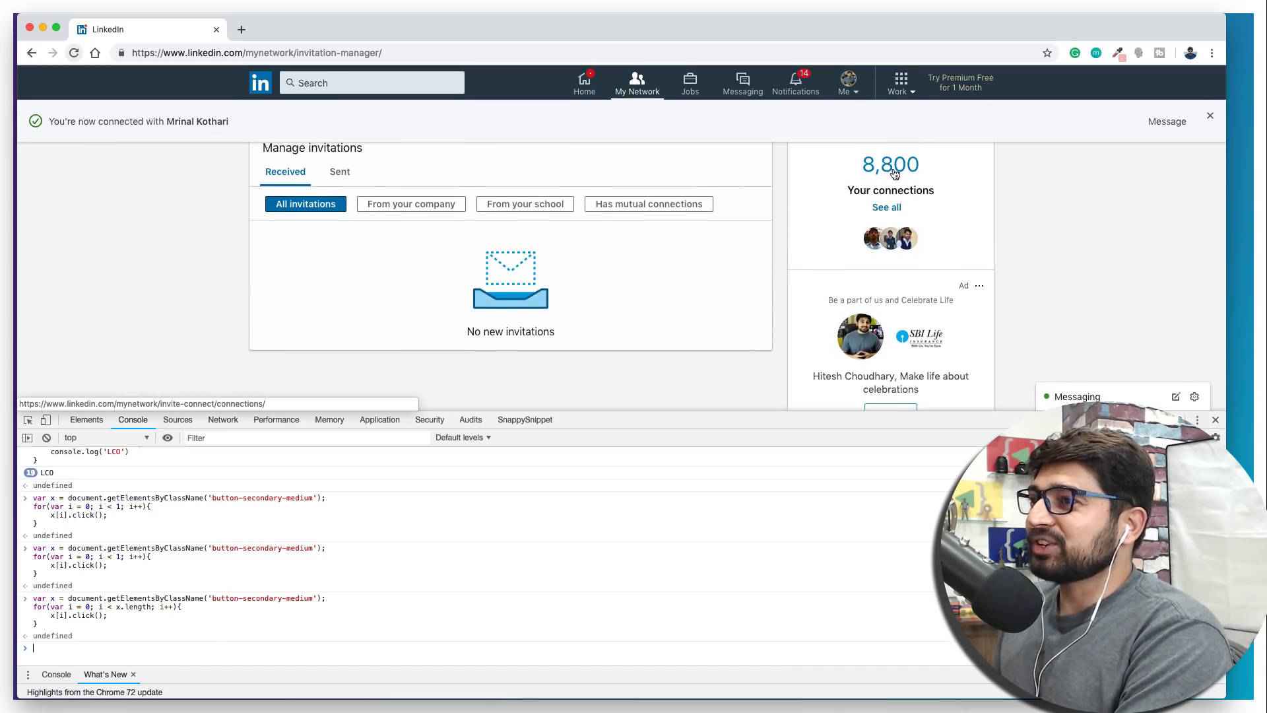
pyautogui.moveTo(1051, 209)
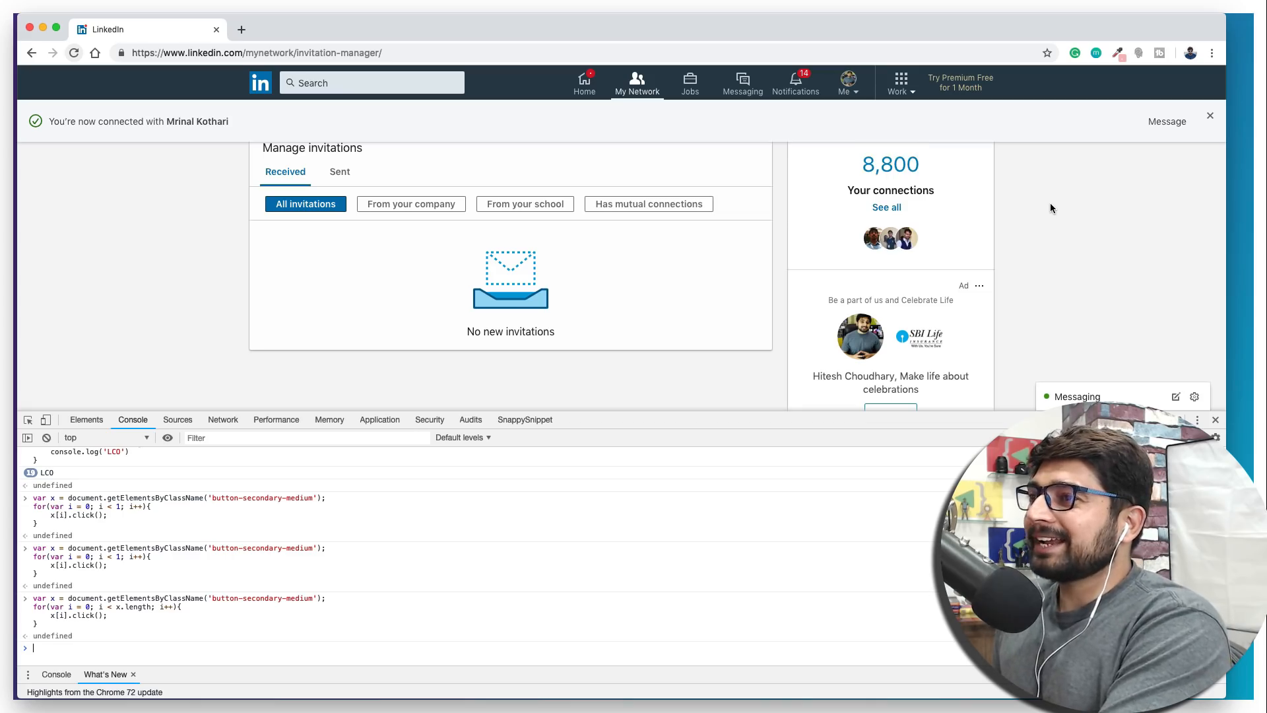